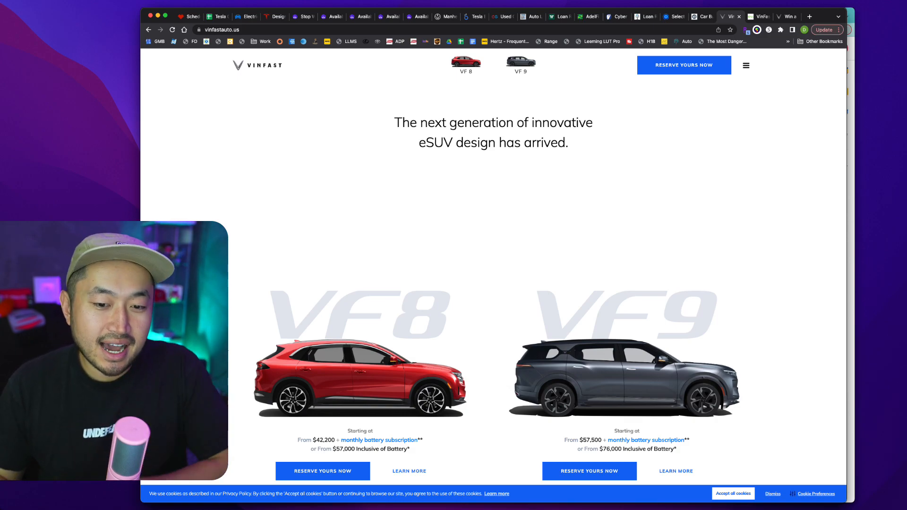
{"action": "mouse_move", "coordinate": [646, 440]}
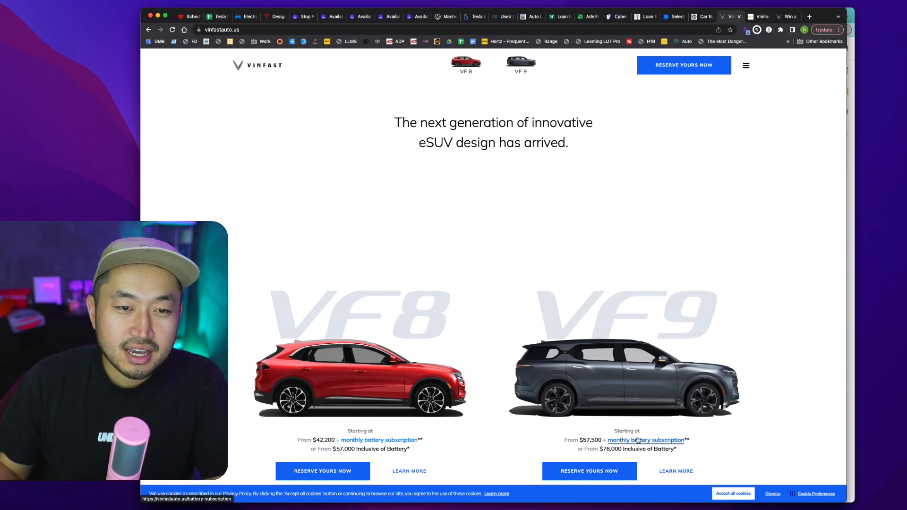
Open the monthly battery subscription link under the VF 9 price on the homepage
{"action": "left_click", "coordinate": [647, 440]}
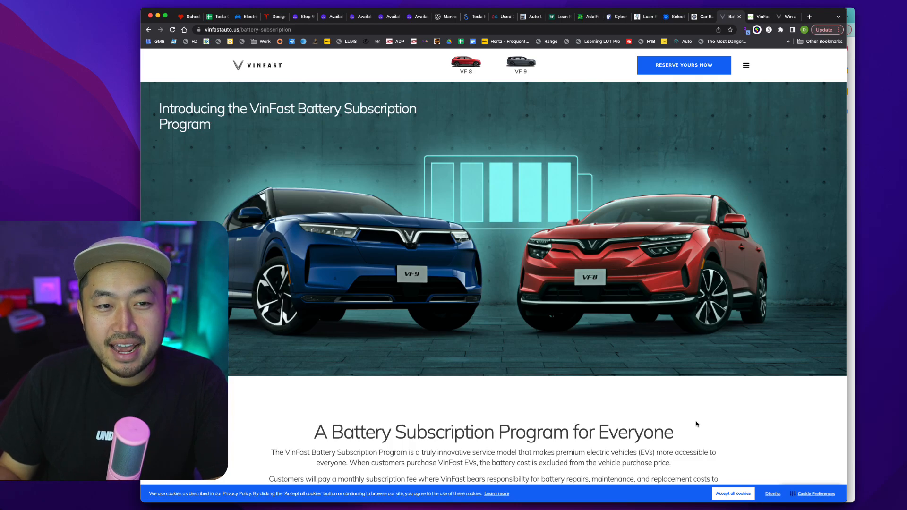
Scroll through the subscription benefits, VF 8 and VF 9 monthly rates, and the per-trim range table
{"action": "scroll", "scroll_direction": "down", "scroll_amount": 3}
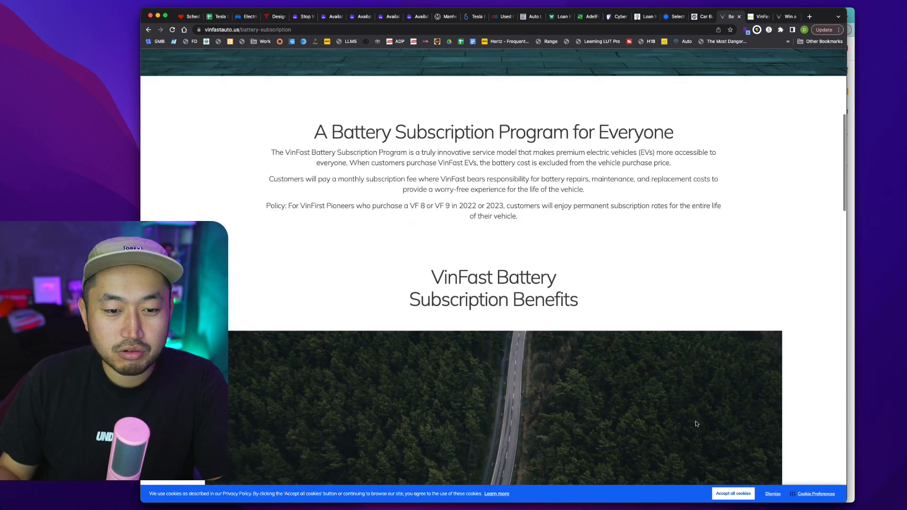
{"action": "scroll", "scroll_direction": "down", "scroll_amount": 3}
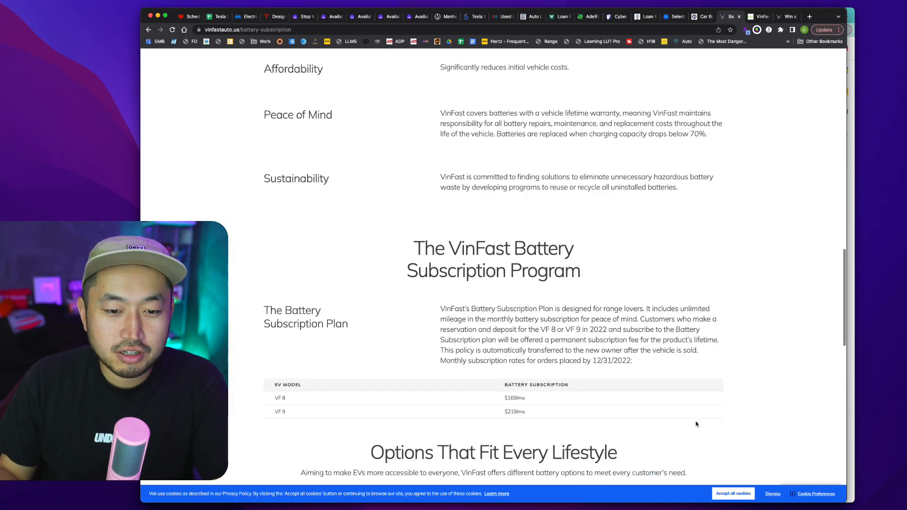
{"action": "scroll", "scroll_direction": "down", "scroll_amount": 3}
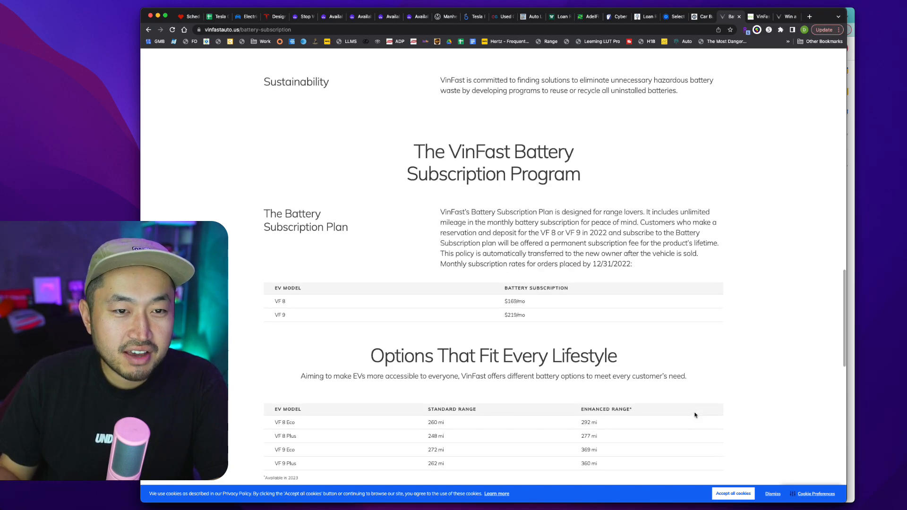
{"action": "mouse_move", "coordinate": [526, 302]}
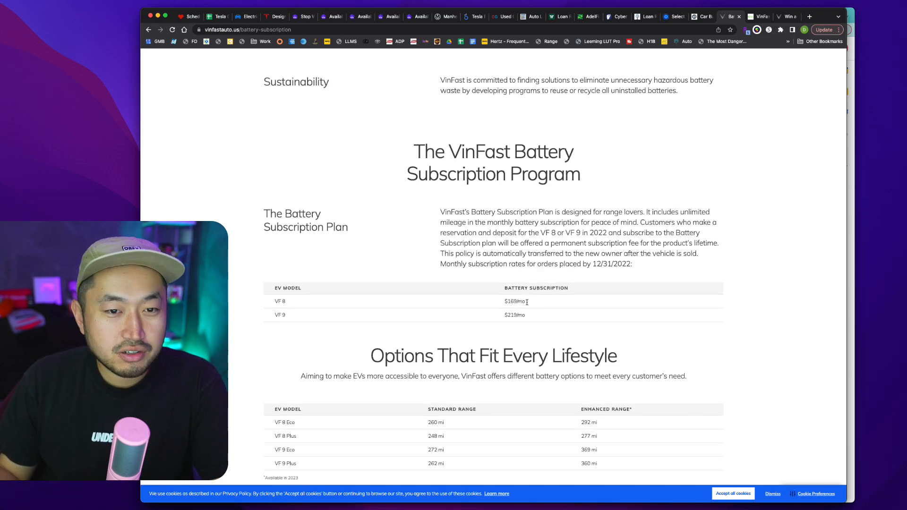
{"action": "mouse_move", "coordinate": [516, 326]}
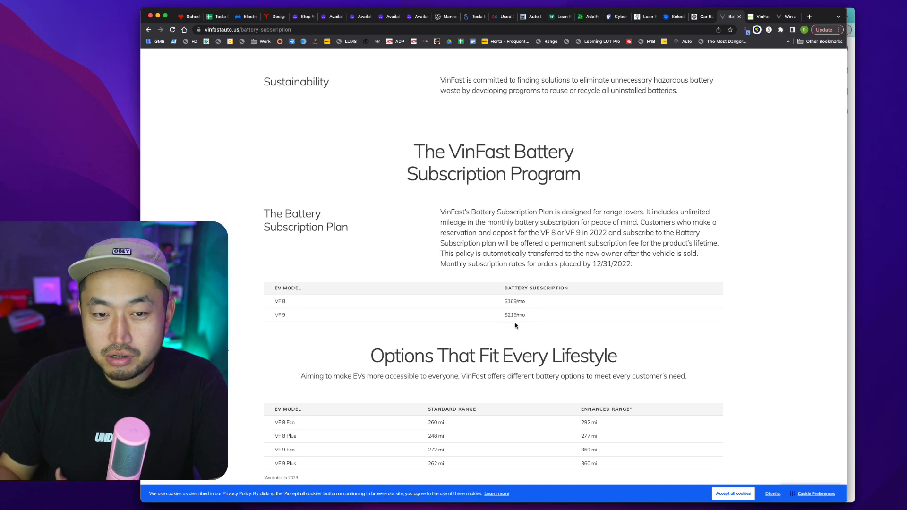
{"action": "scroll", "scroll_direction": "down", "scroll_amount": 3}
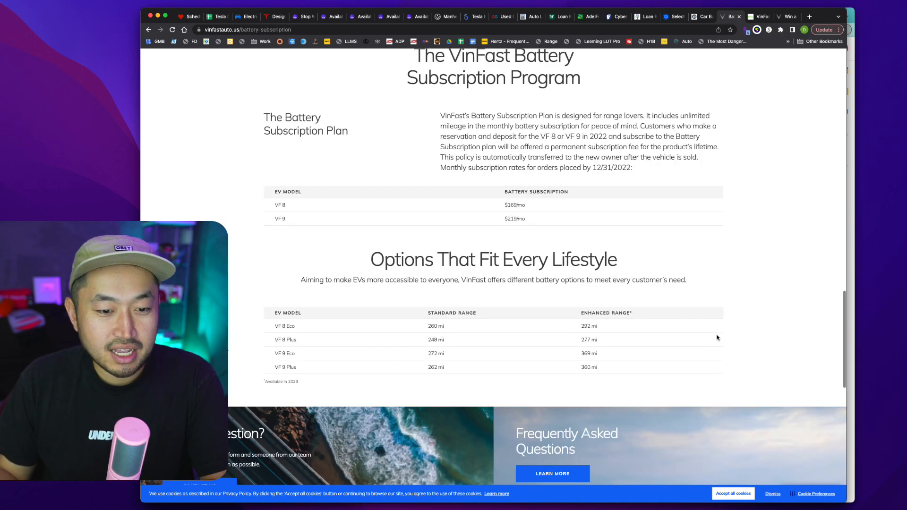
{"action": "mouse_move", "coordinate": [511, 362]}
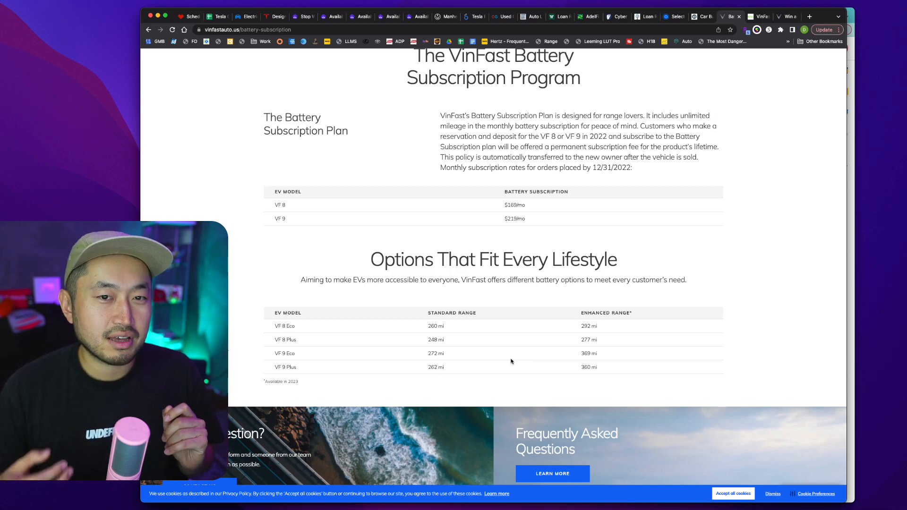
{"action": "mouse_move", "coordinate": [632, 344]}
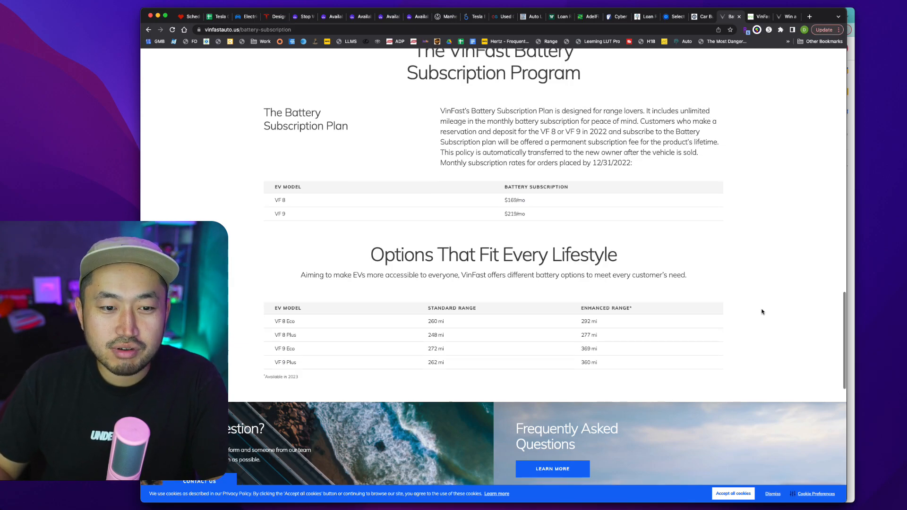
{"action": "scroll", "scroll_direction": "down", "scroll_amount": 3}
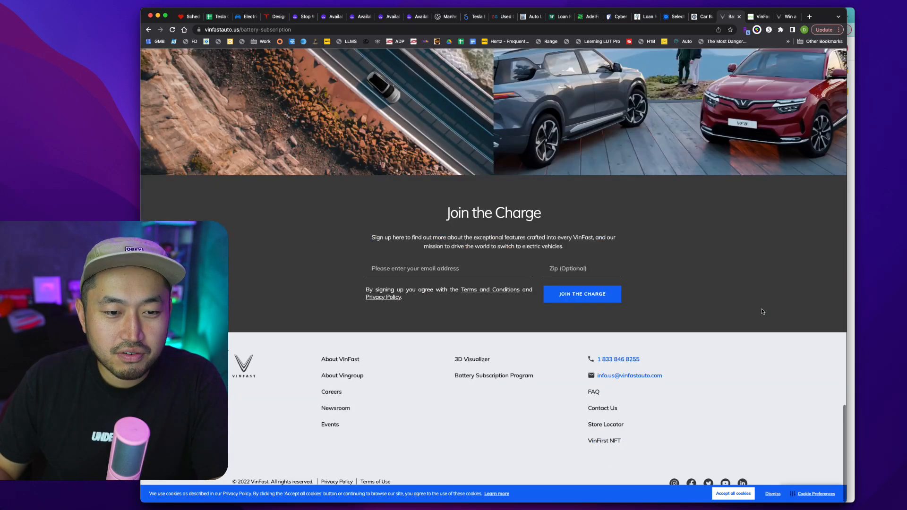
Scroll back up the Battery Subscription page toward the top
{"action": "scroll", "scroll_direction": "up", "scroll_amount": 3}
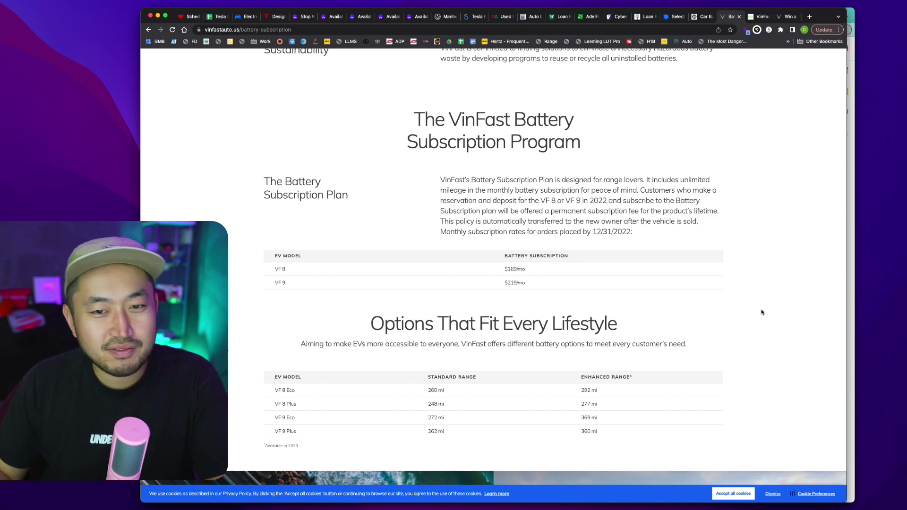
{"action": "scroll", "scroll_direction": "up", "scroll_amount": 3}
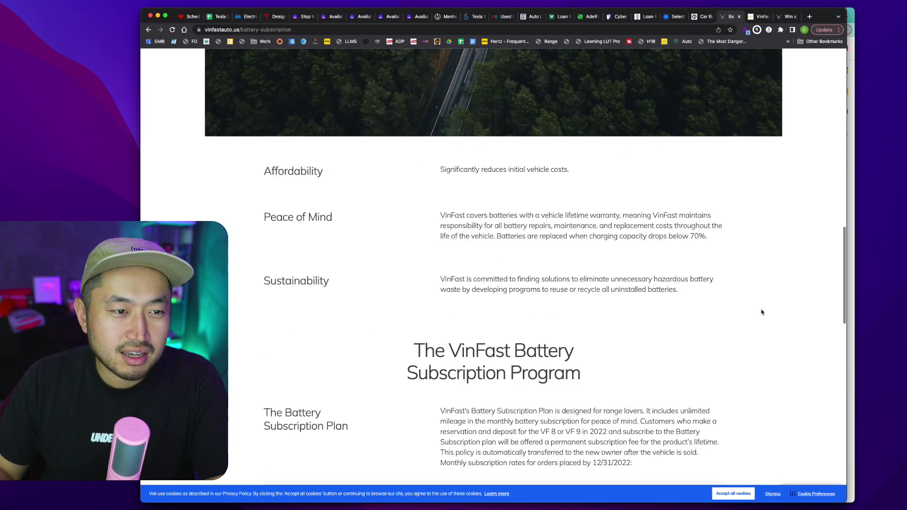
{"action": "scroll", "scroll_direction": "up", "scroll_amount": 3}
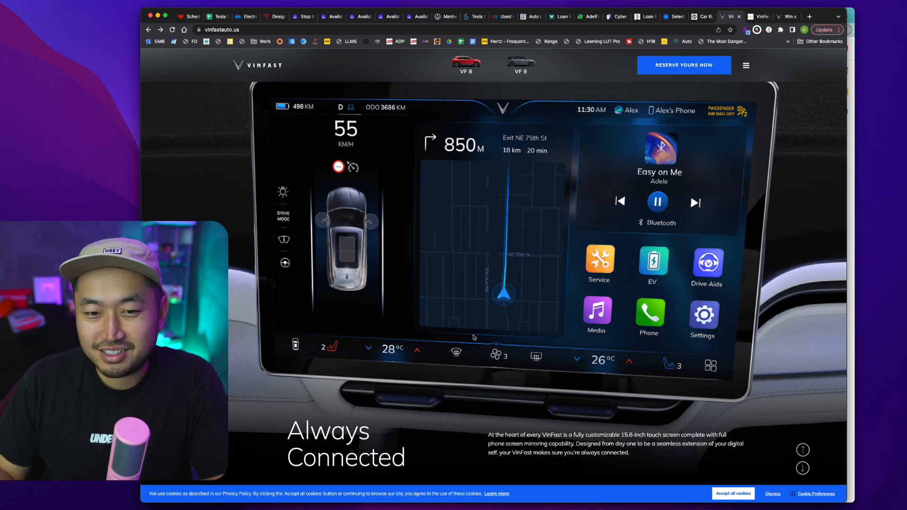
{"action": "mouse_move", "coordinate": [876, 324]}
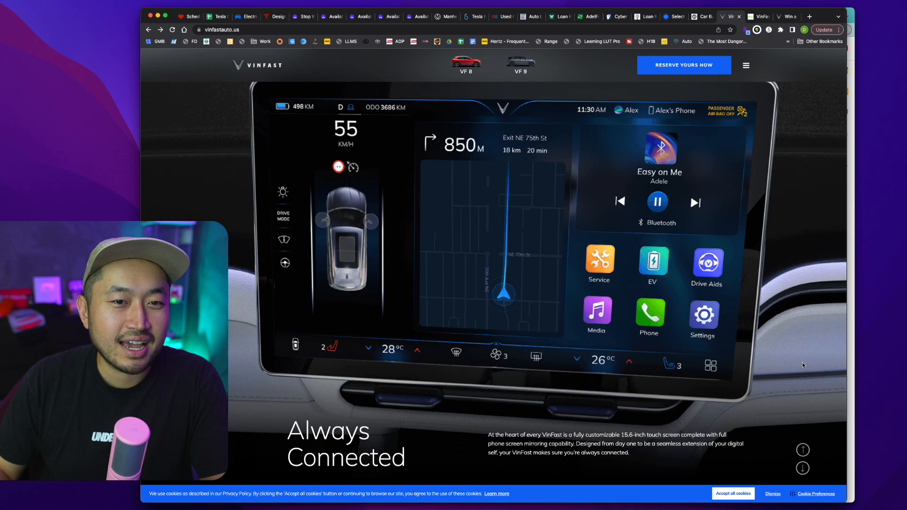
{"action": "mouse_move", "coordinate": [827, 352]}
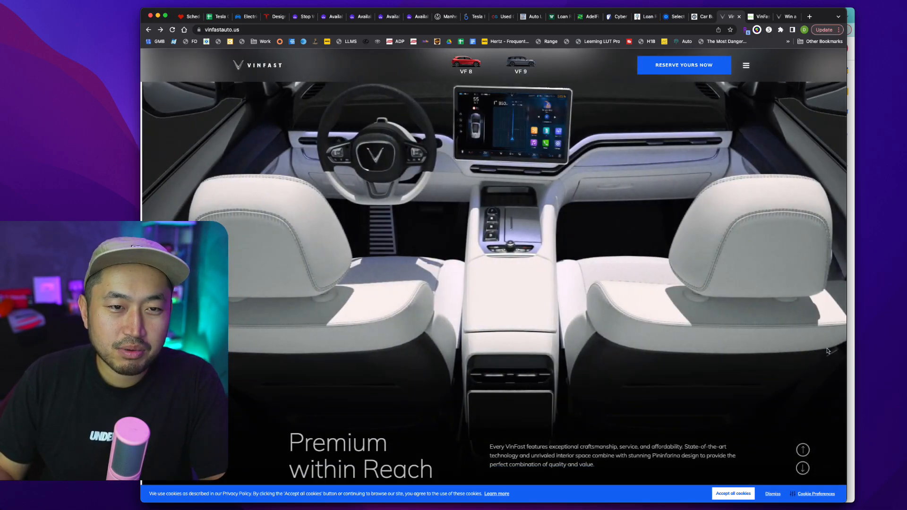
Scroll the homepage through the Always Connected, Premium within Reach, Power and Range, and Seamless Service sections
{"action": "scroll", "scroll_direction": "down", "scroll_amount": 3}
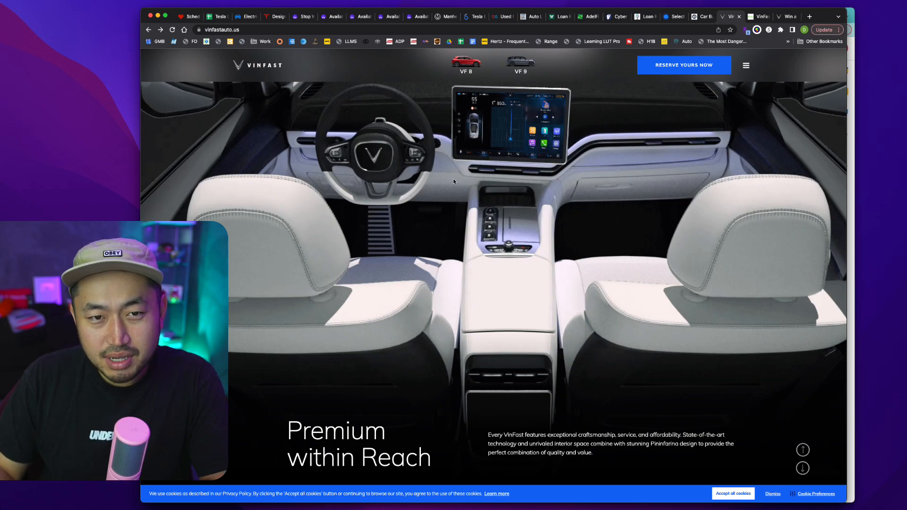
{"action": "mouse_move", "coordinate": [451, 193]}
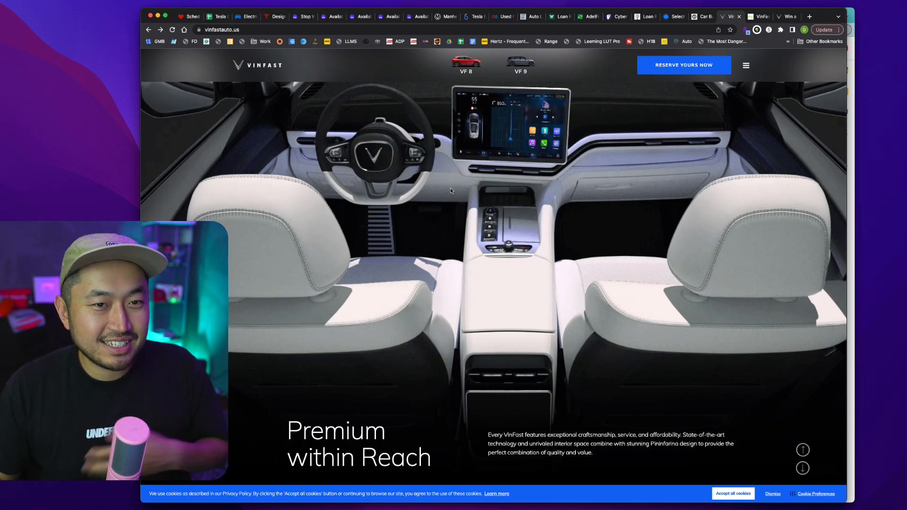
{"action": "mouse_move", "coordinate": [363, 219]}
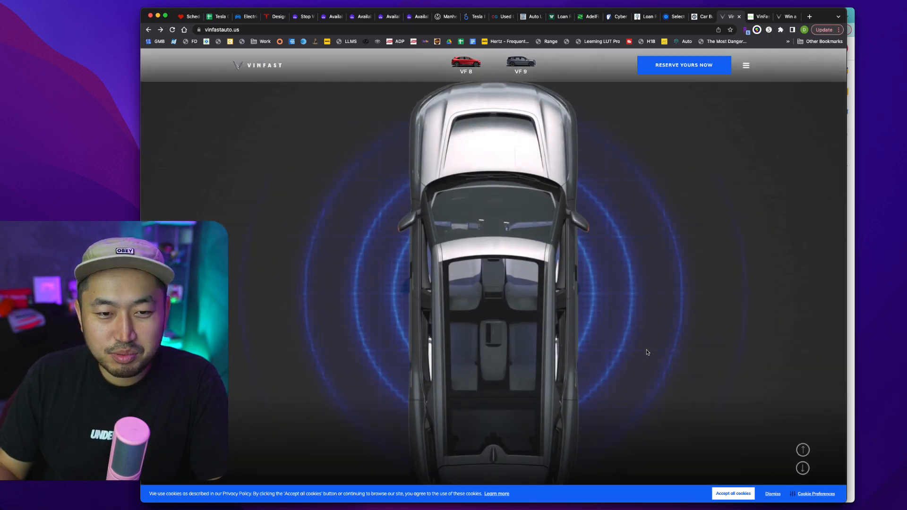
{"action": "scroll", "scroll_direction": "down", "scroll_amount": 3}
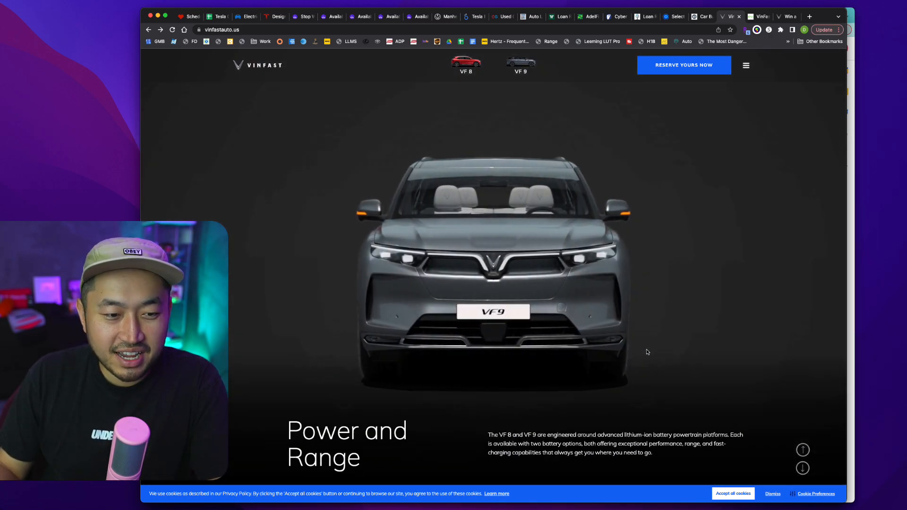
{"action": "scroll", "scroll_direction": "down", "scroll_amount": 3}
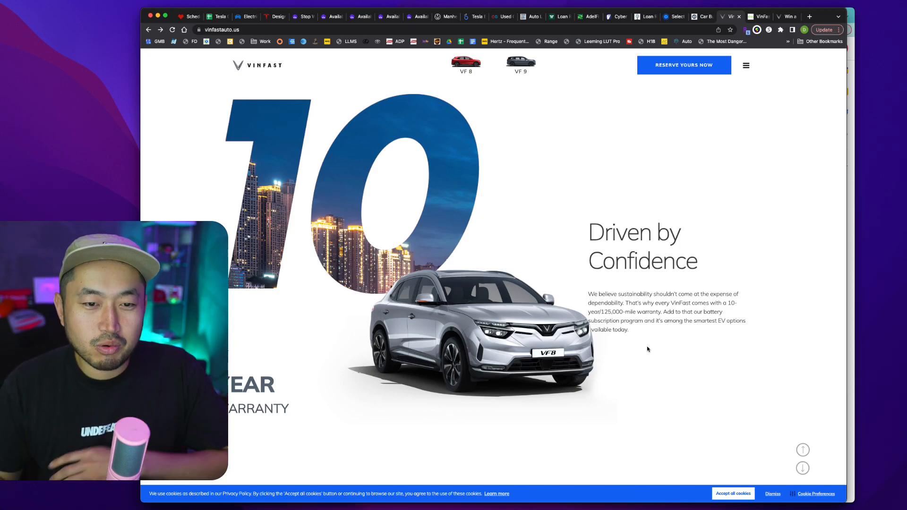
{"action": "scroll", "scroll_direction": "down", "scroll_amount": 3}
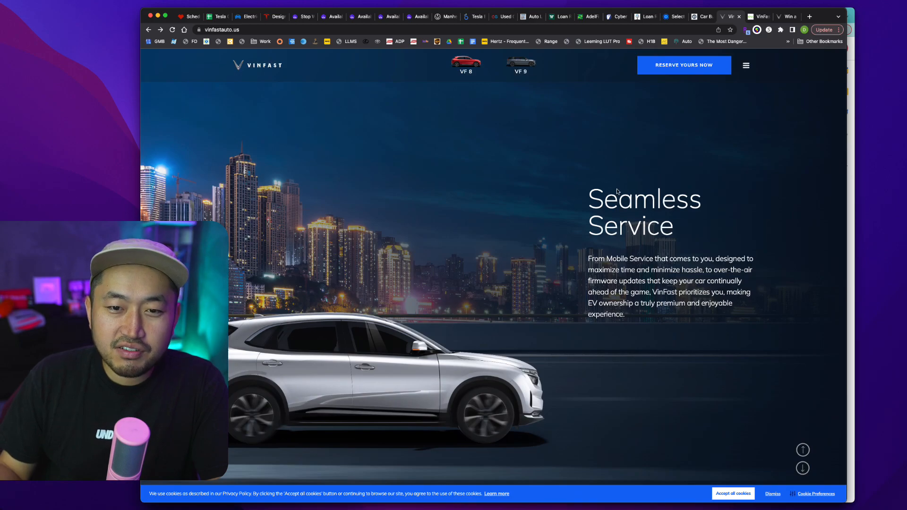
{"action": "mouse_move", "coordinate": [671, 299]}
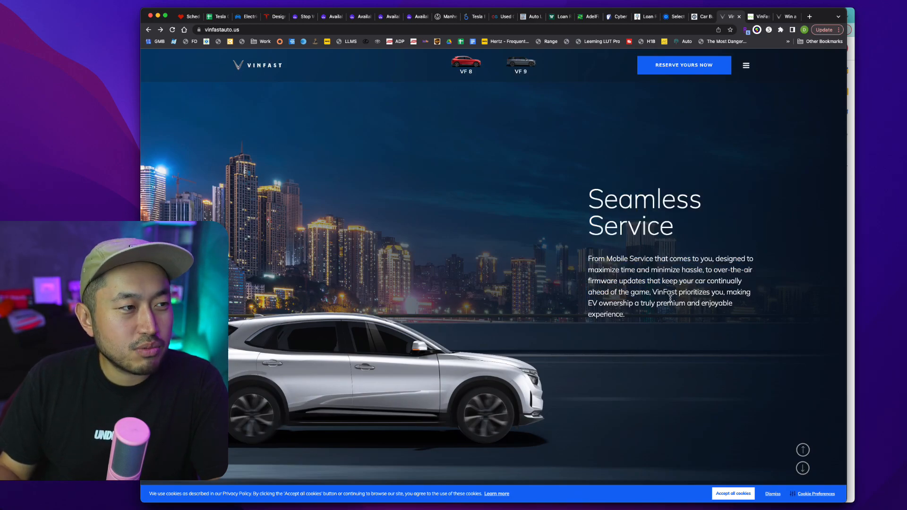
{"action": "scroll", "scroll_direction": "down", "scroll_amount": 3}
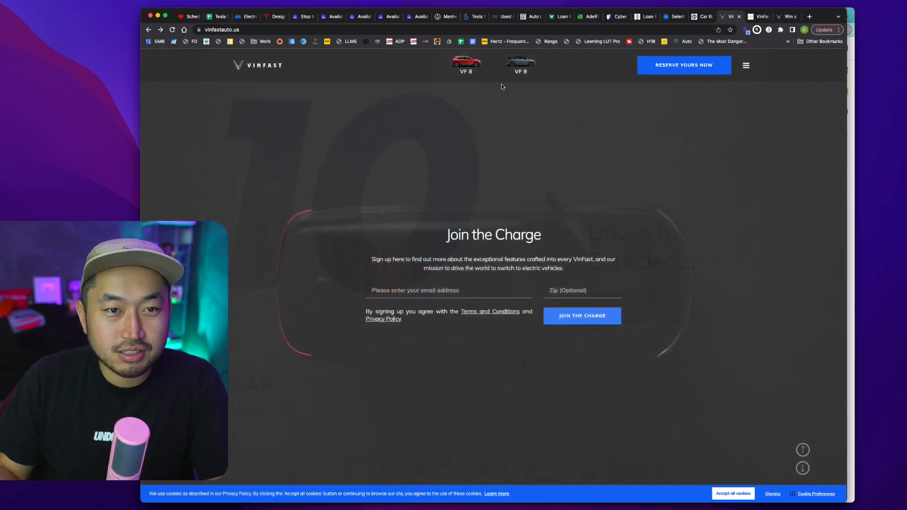
Go to the VF 9 vehicle page from the top navigation and scroll into it
{"action": "left_click", "coordinate": [520, 65]}
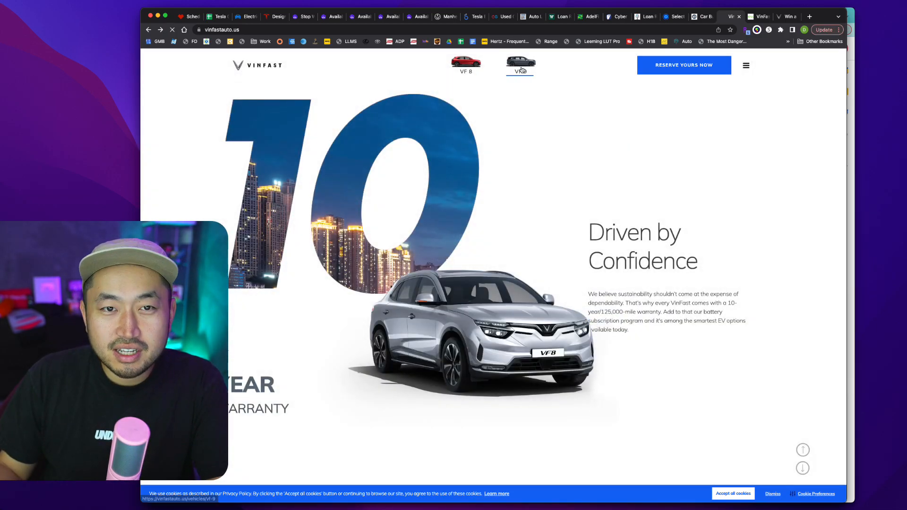
{"action": "left_click", "coordinate": [519, 65]}
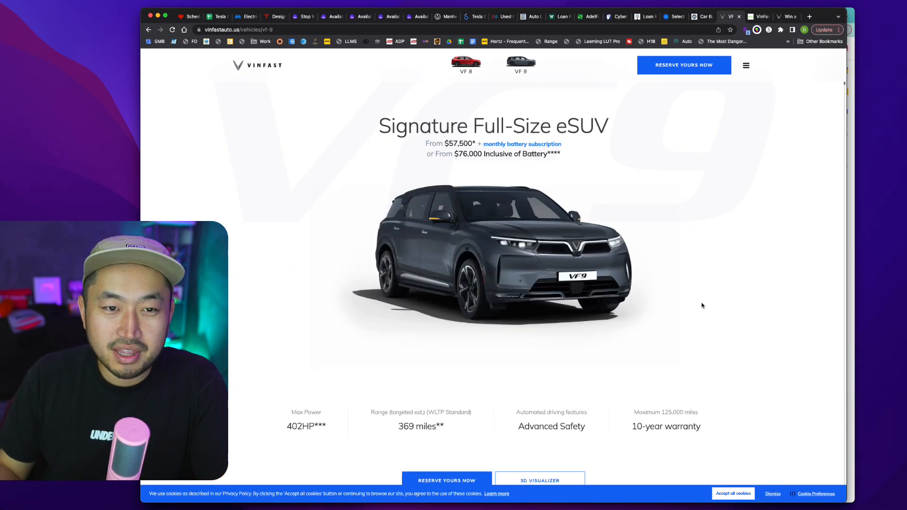
{"action": "mouse_move", "coordinate": [535, 215]}
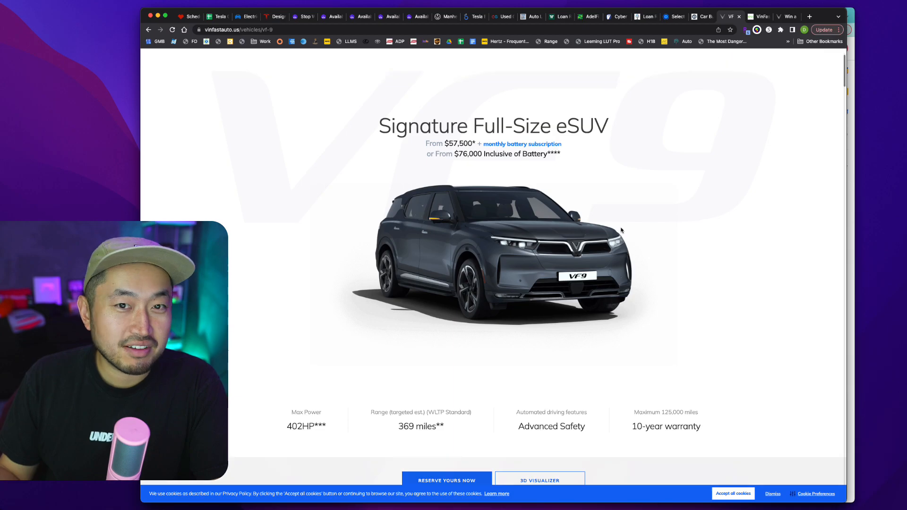
{"action": "scroll", "scroll_direction": "down", "scroll_amount": 3}
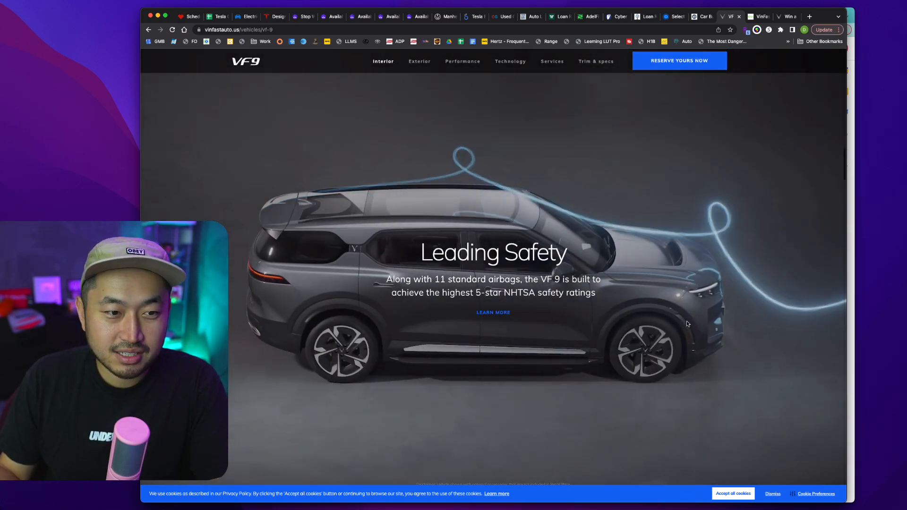
Show the VF 9 exterior in Jet Black, then scroll to the Performance figures: 402HP, 457 ft-lb, 6.3s, AWD
{"action": "left_click", "coordinate": [418, 62]}
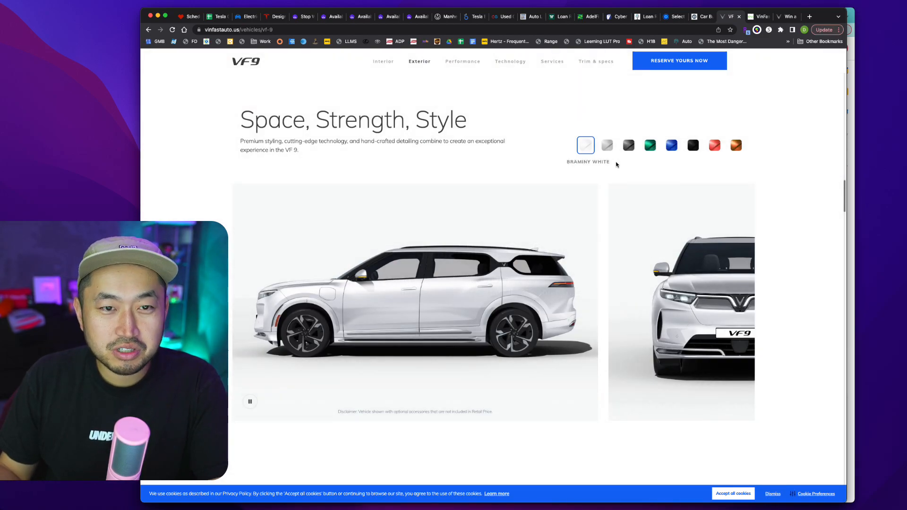
{"action": "left_click", "coordinate": [692, 146]}
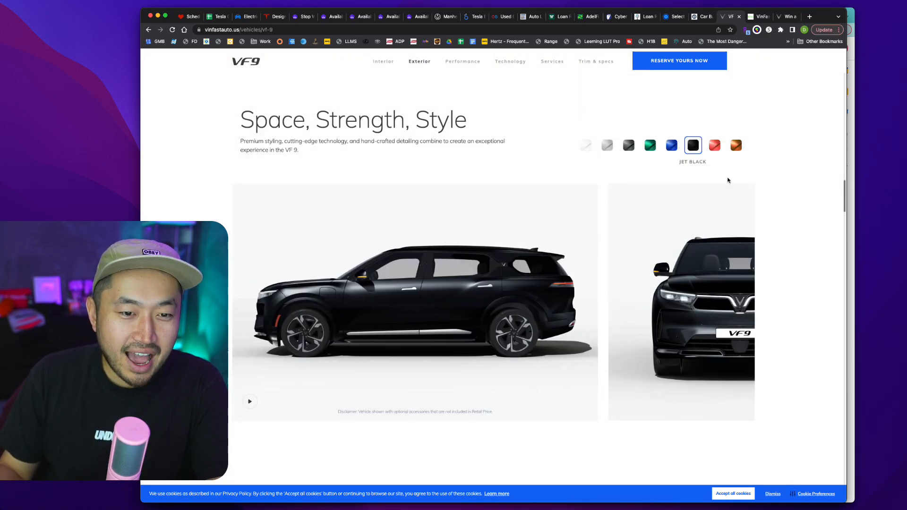
{"action": "mouse_move", "coordinate": [608, 303]}
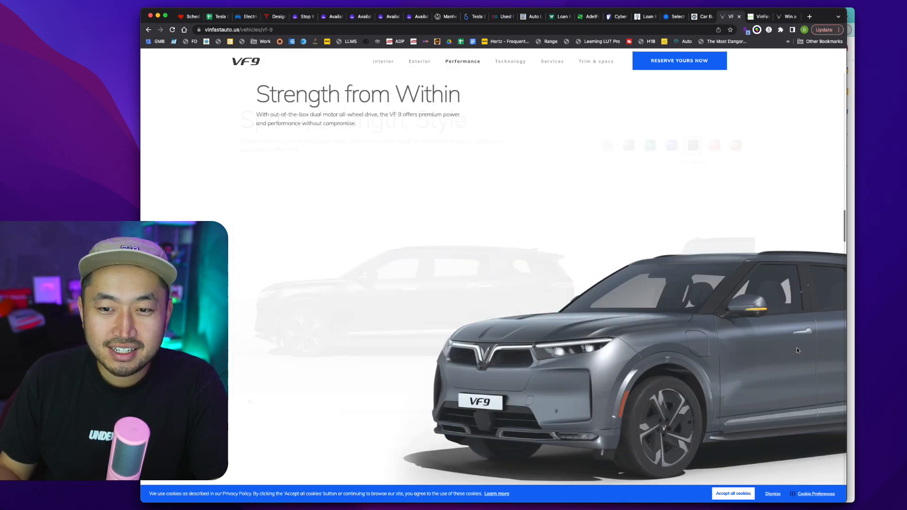
{"action": "scroll", "scroll_direction": "down", "scroll_amount": 3}
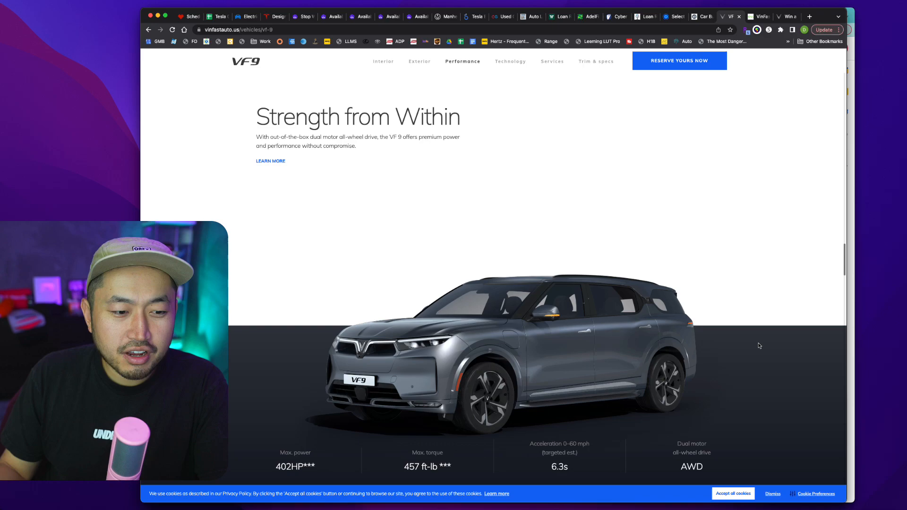
{"action": "mouse_move", "coordinate": [602, 483]}
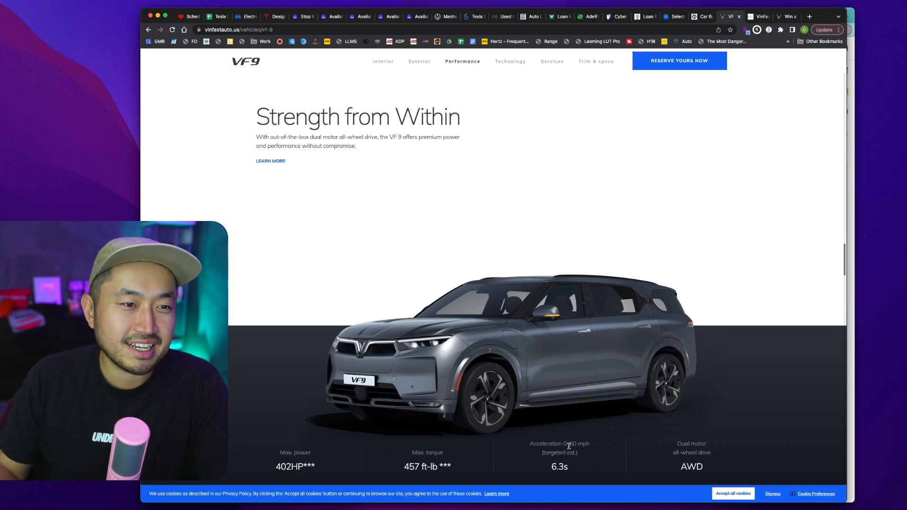
{"action": "mouse_move", "coordinate": [604, 437]}
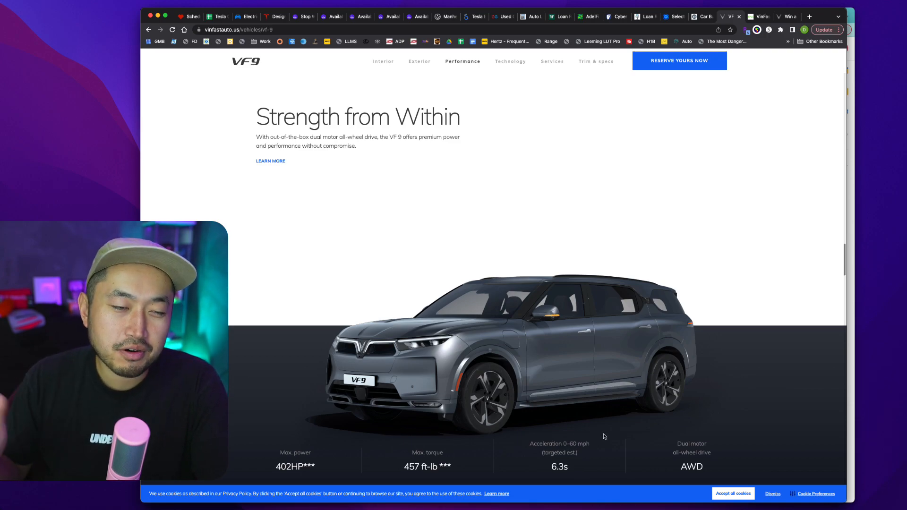
Jump to the VF 9 Technology section, scroll down to Services and back up to Technology for Life
{"action": "left_click", "coordinate": [510, 62]}
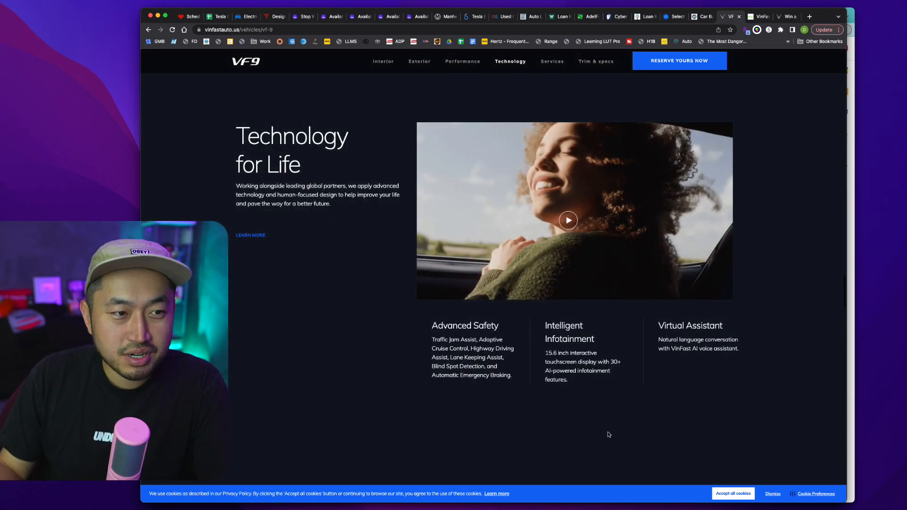
{"action": "scroll", "scroll_direction": "down", "scroll_amount": 3}
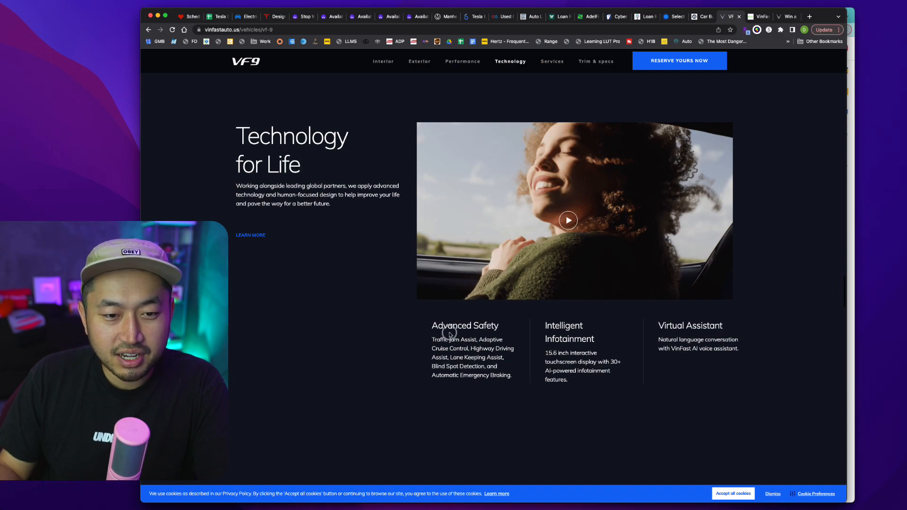
{"action": "mouse_move", "coordinate": [512, 388]}
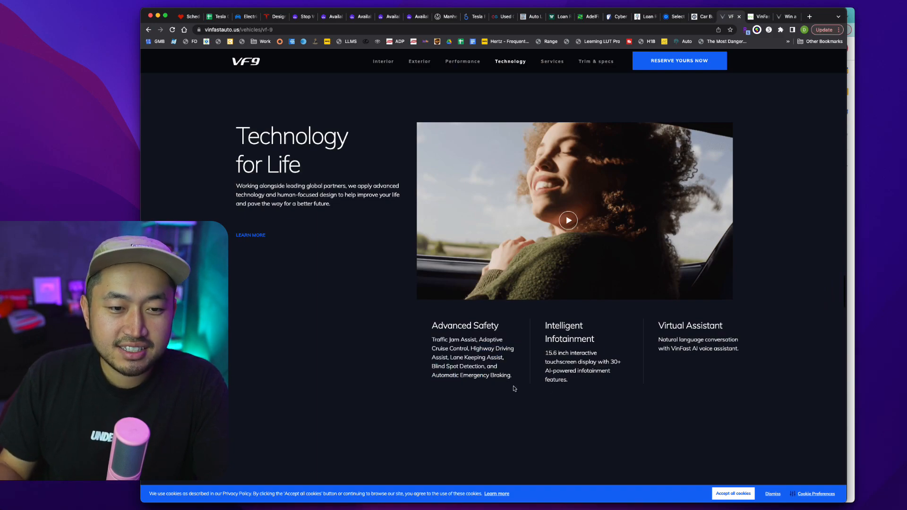
{"action": "mouse_move", "coordinate": [504, 373]}
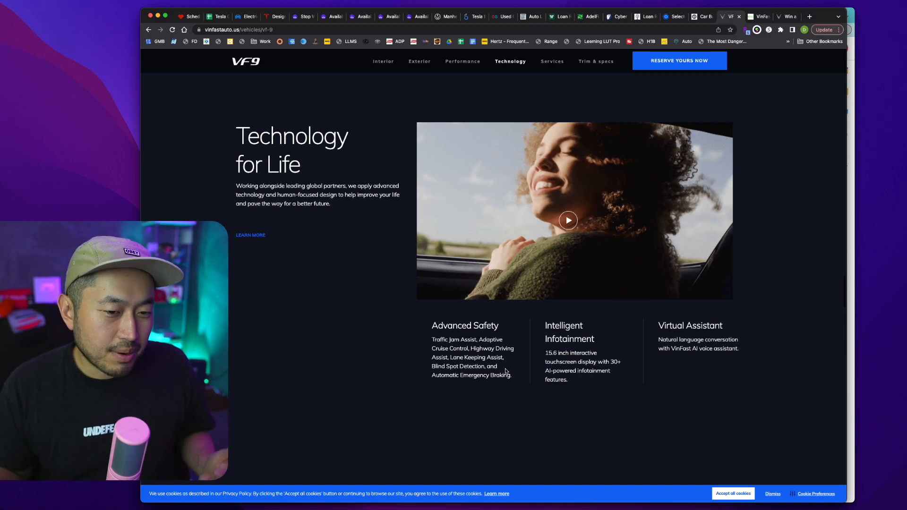
{"action": "scroll", "scroll_direction": "down", "scroll_amount": 3}
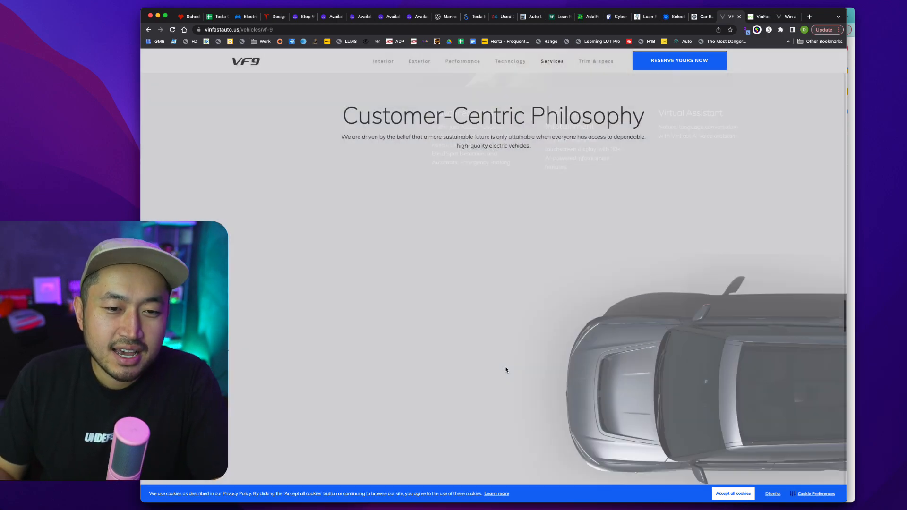
{"action": "scroll", "scroll_direction": "down", "scroll_amount": 3}
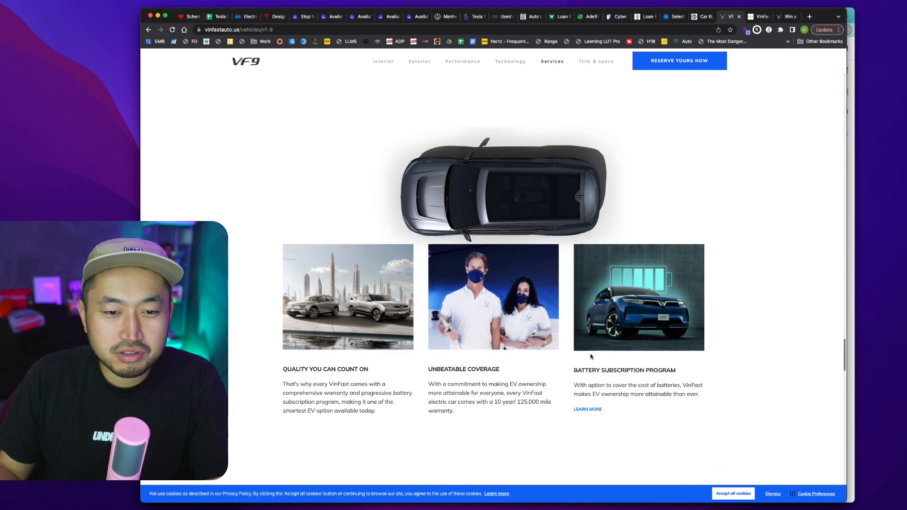
{"action": "scroll", "scroll_direction": "up", "scroll_amount": 3}
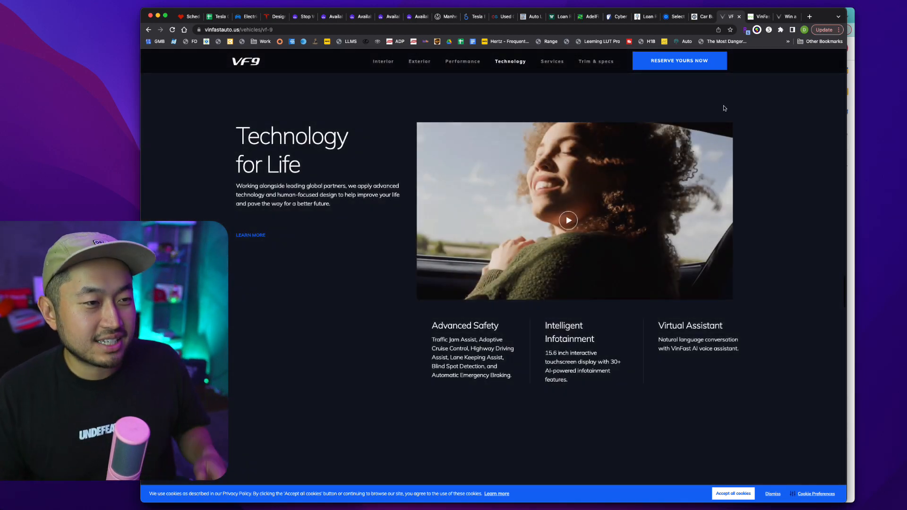
{"action": "mouse_move", "coordinate": [31, 182]}
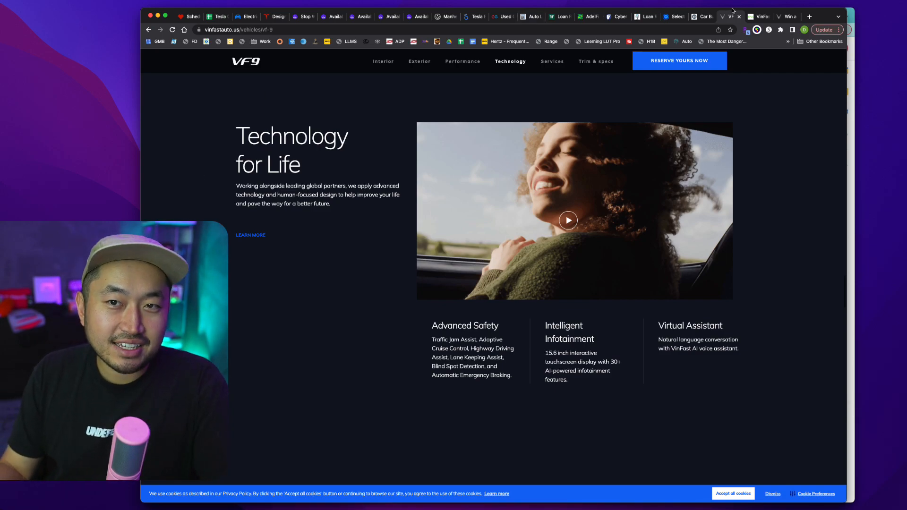
Switch to the InsideEVs tab and read the opening of the VinFast $7,500 discount article
{"action": "left_click", "coordinate": [760, 16]}
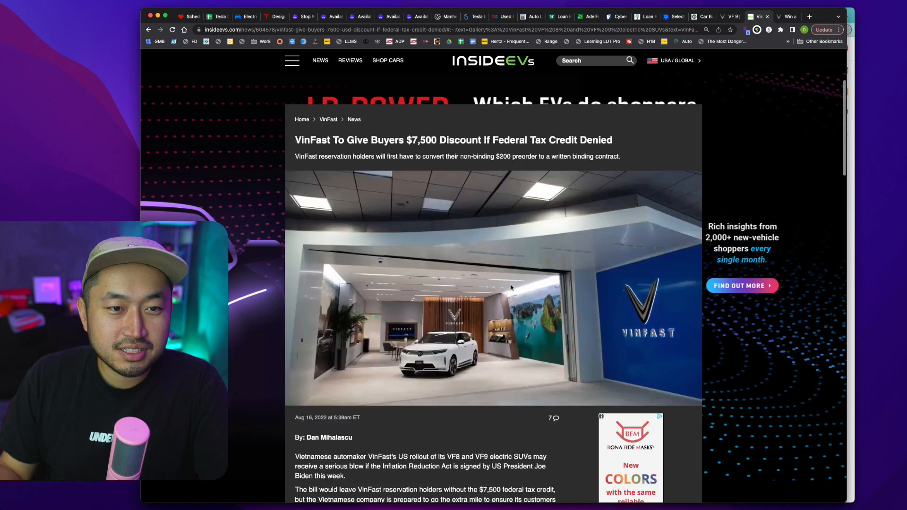
{"action": "scroll", "scroll_direction": "up", "scroll_amount": 3}
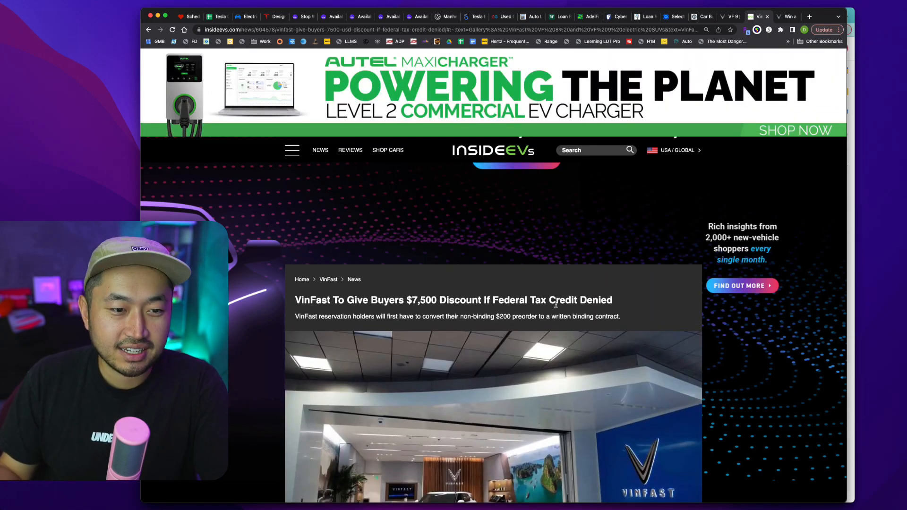
{"action": "scroll", "scroll_direction": "down", "scroll_amount": 3}
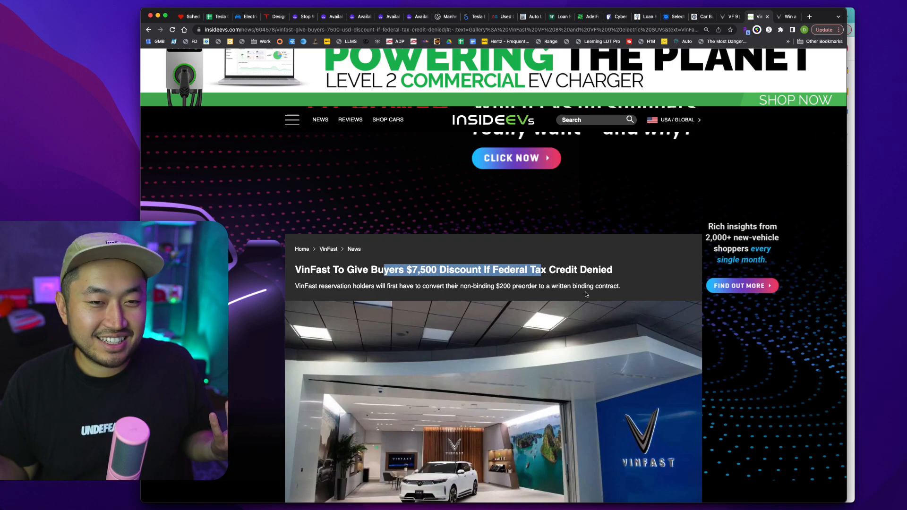
{"action": "scroll", "scroll_direction": "down", "scroll_amount": 3}
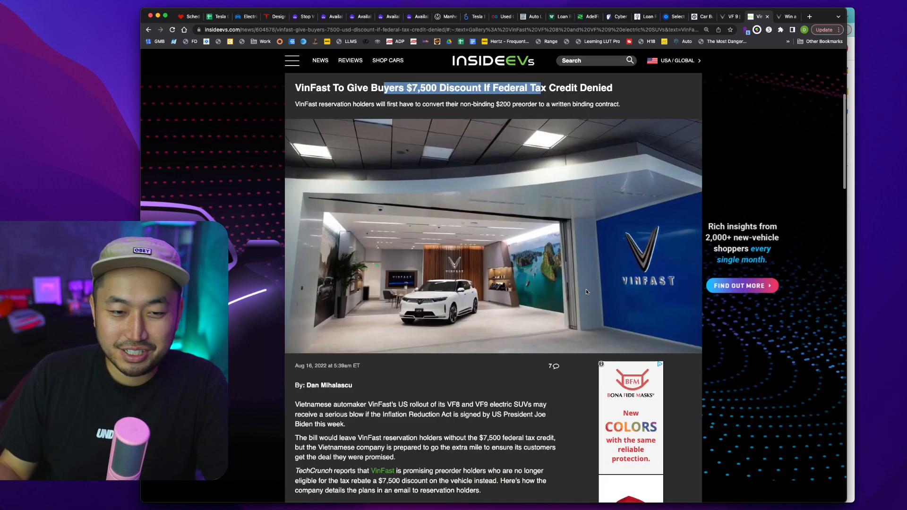
{"action": "scroll", "scroll_direction": "down", "scroll_amount": 3}
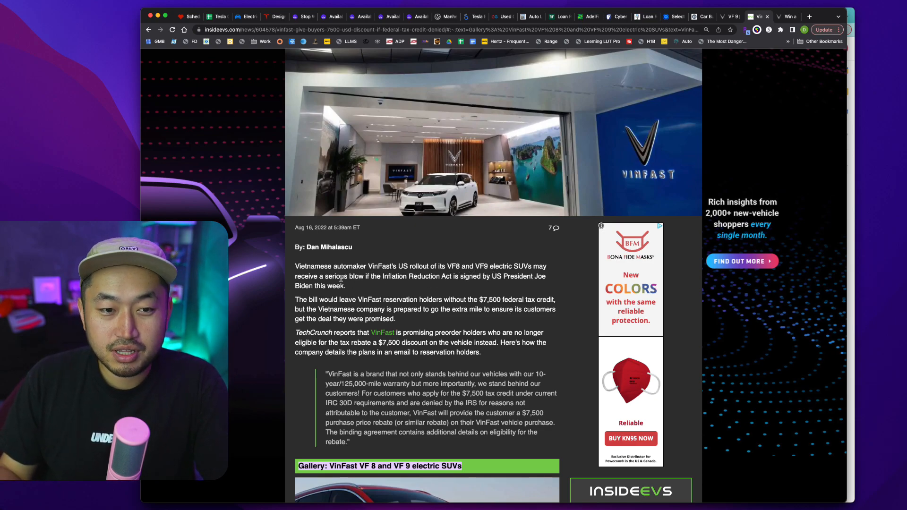
{"action": "mouse_move", "coordinate": [490, 293]}
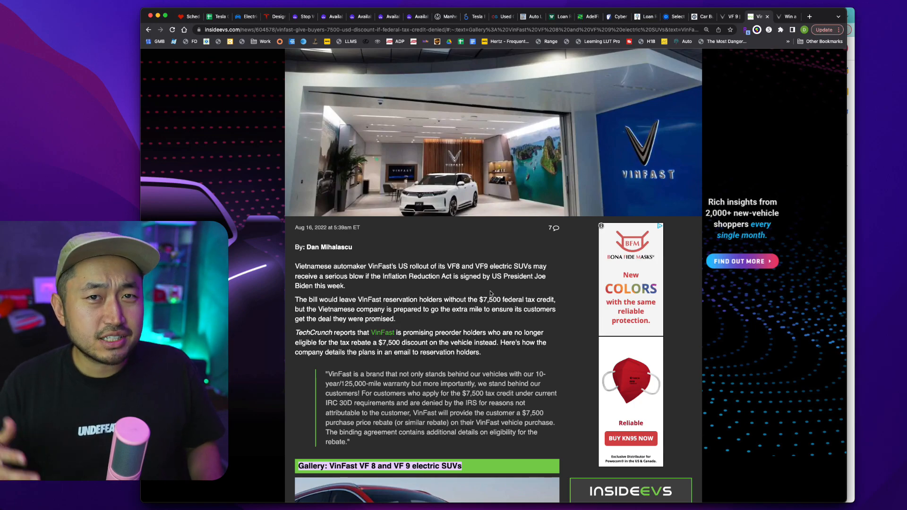
Continue down the article to the gallery and rebate paragraphs
{"action": "scroll", "scroll_direction": "down", "scroll_amount": 3}
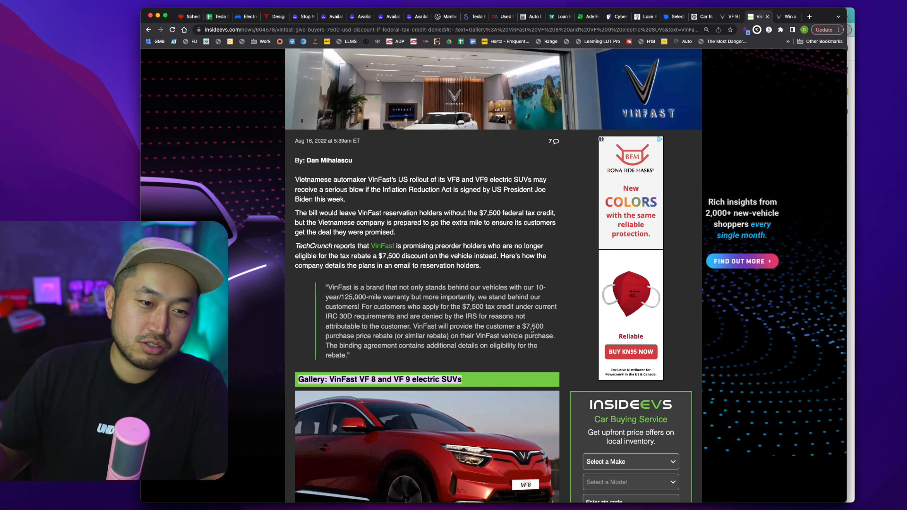
{"action": "scroll", "scroll_direction": "down", "scroll_amount": 3}
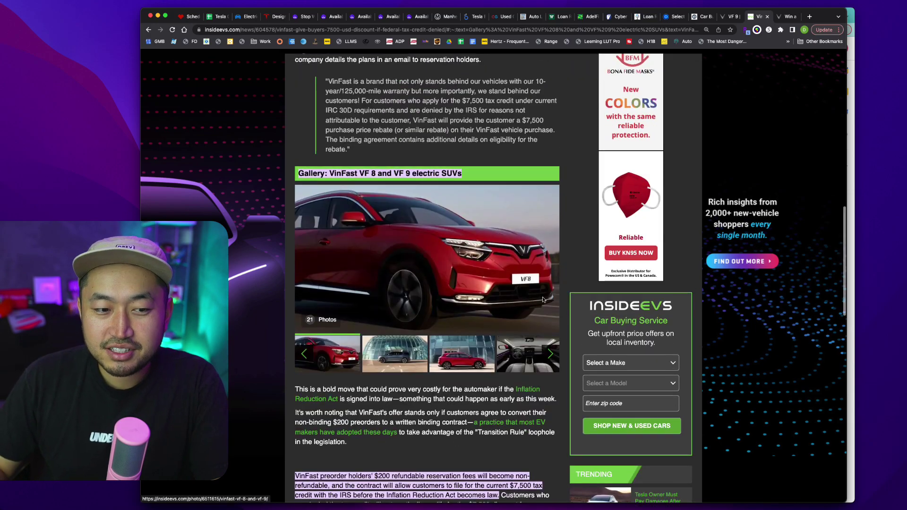
{"action": "scroll", "scroll_direction": "down", "scroll_amount": 3}
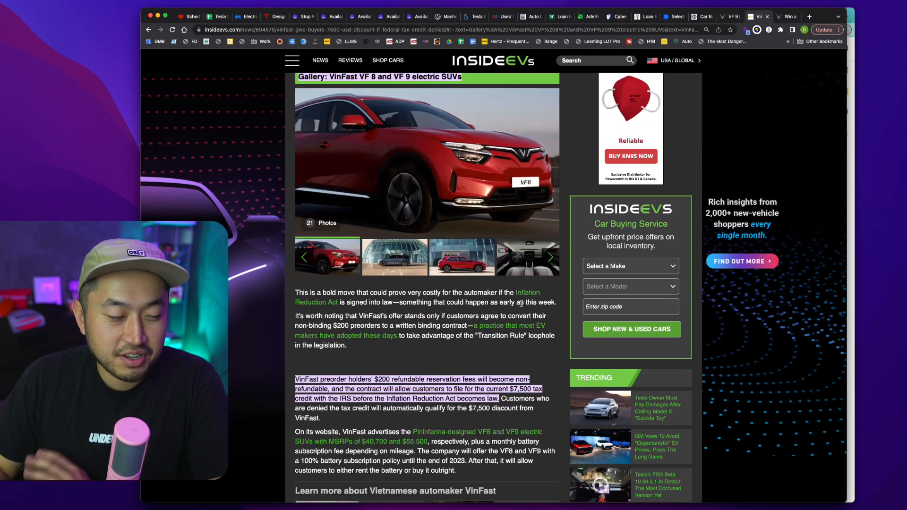
{"action": "scroll", "scroll_direction": "up", "scroll_amount": 3}
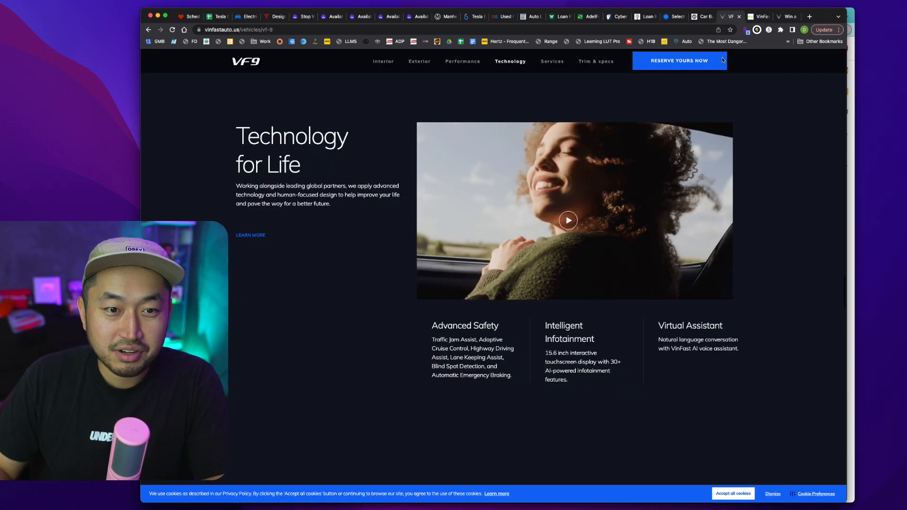
Revisit the VF 9 performance section, then switch tabs to the VinFast homepage with model prices
{"action": "left_click", "coordinate": [462, 62]}
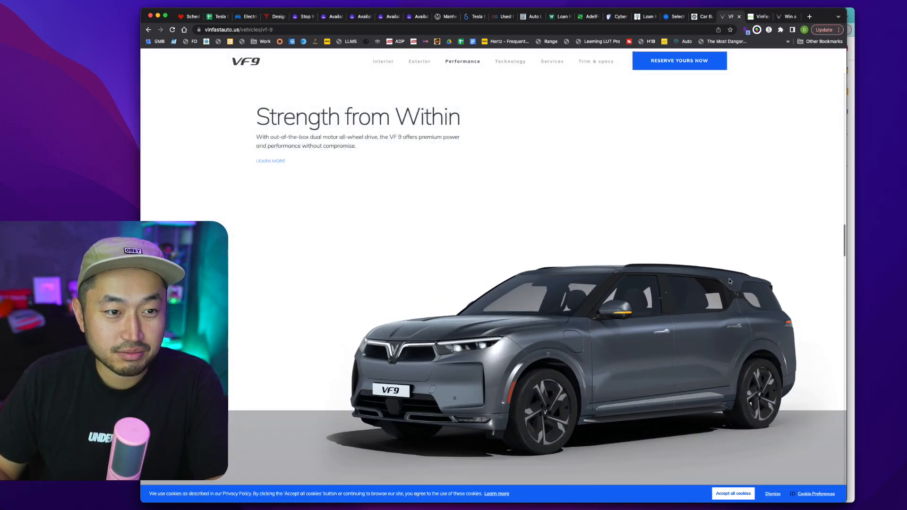
{"action": "scroll", "scroll_direction": "down", "scroll_amount": 3}
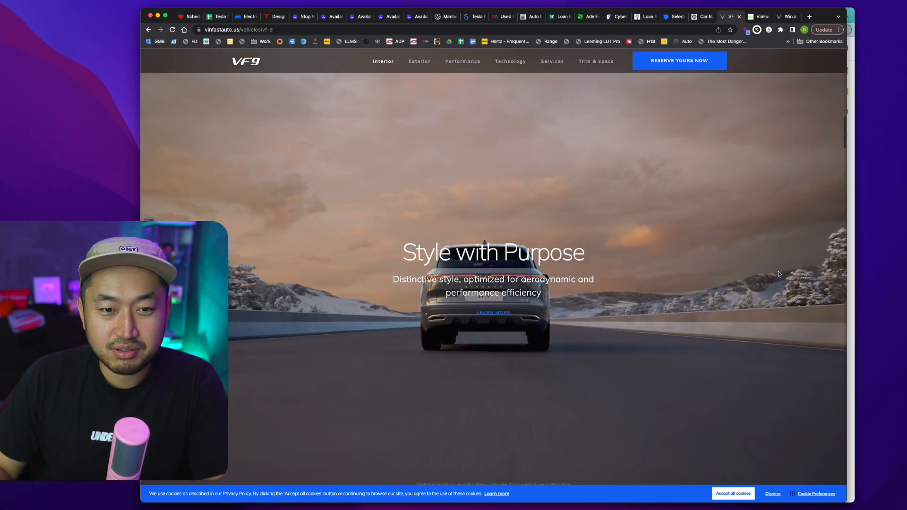
{"action": "left_click", "coordinate": [702, 16]}
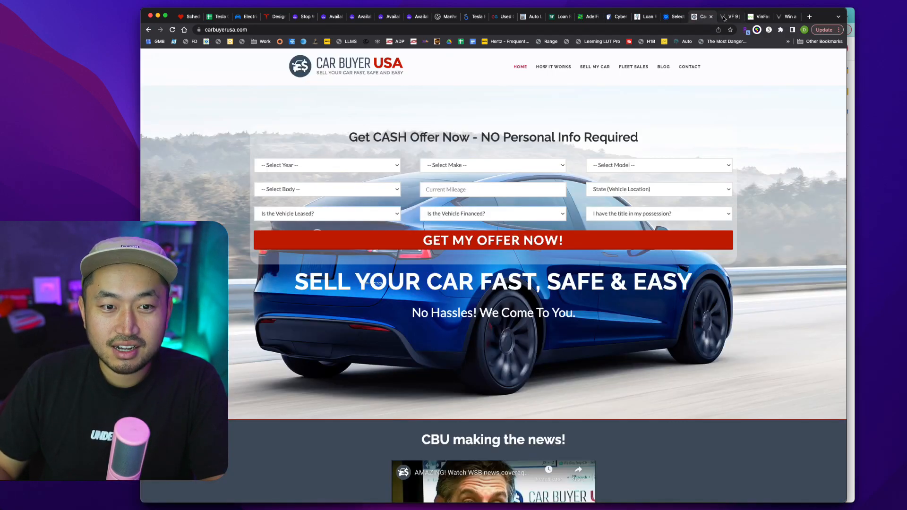
{"action": "left_click", "coordinate": [730, 16]}
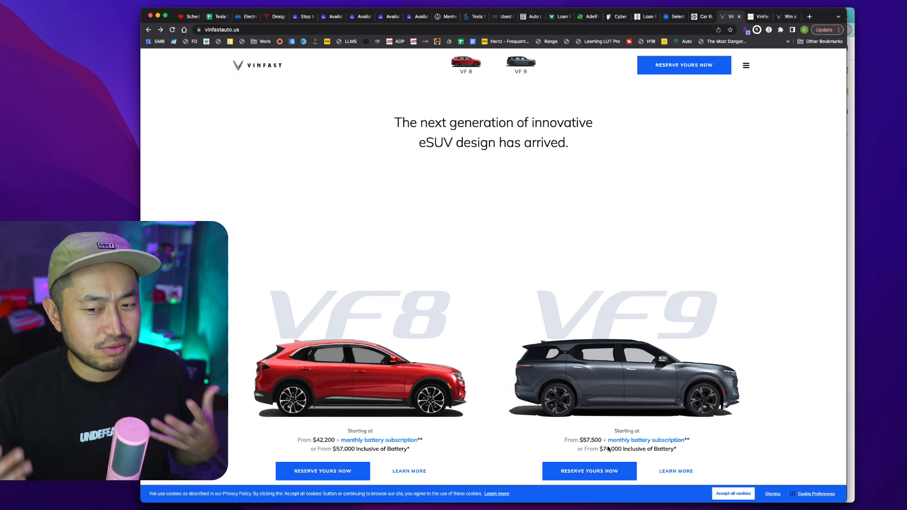
{"action": "mouse_move", "coordinate": [589, 470]}
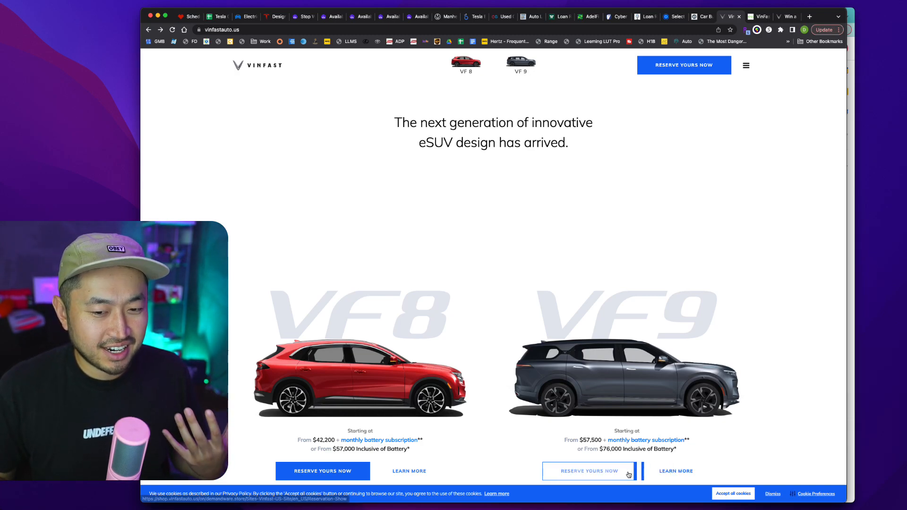
Start a VF 9 reservation and look over the Select Your Model page with $200 refundable payments
{"action": "left_click", "coordinate": [589, 470]}
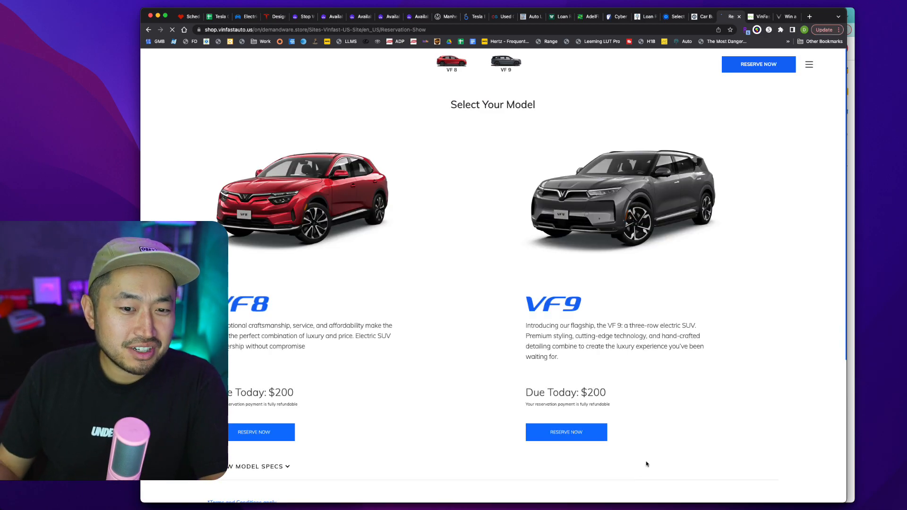
{"action": "scroll", "scroll_direction": "down", "scroll_amount": 3}
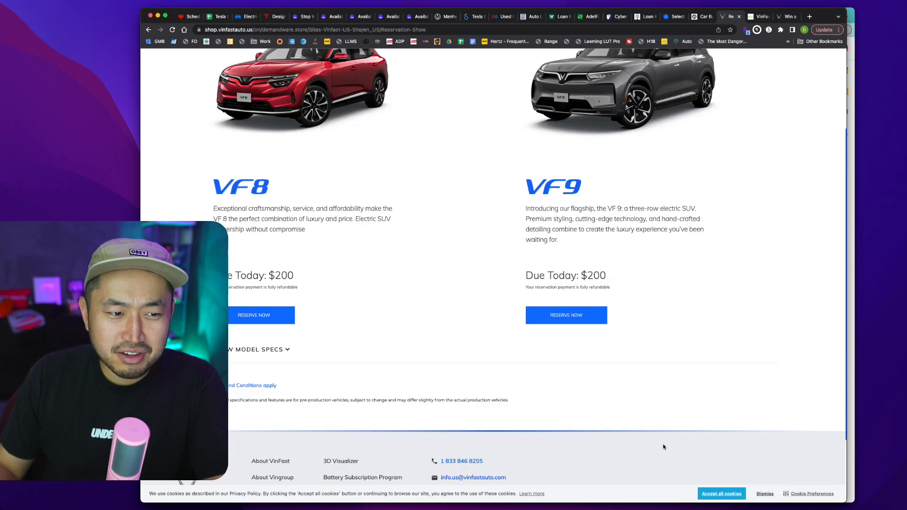
{"action": "scroll", "scroll_direction": "up", "scroll_amount": 3}
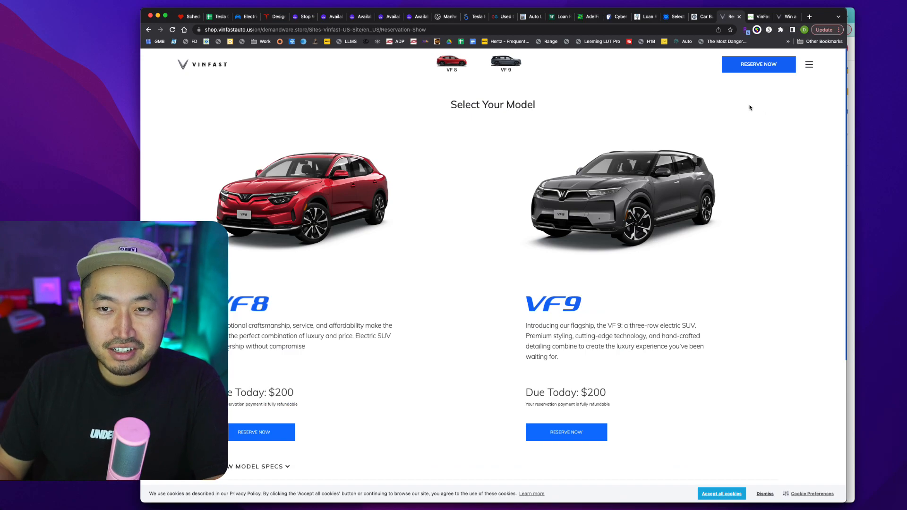
{"action": "mouse_move", "coordinate": [565, 431]}
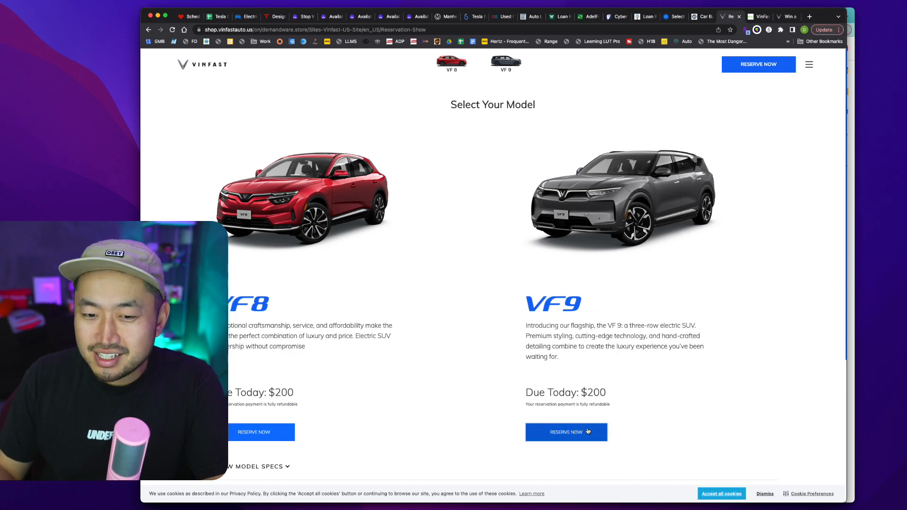
{"action": "mouse_move", "coordinate": [725, 91]}
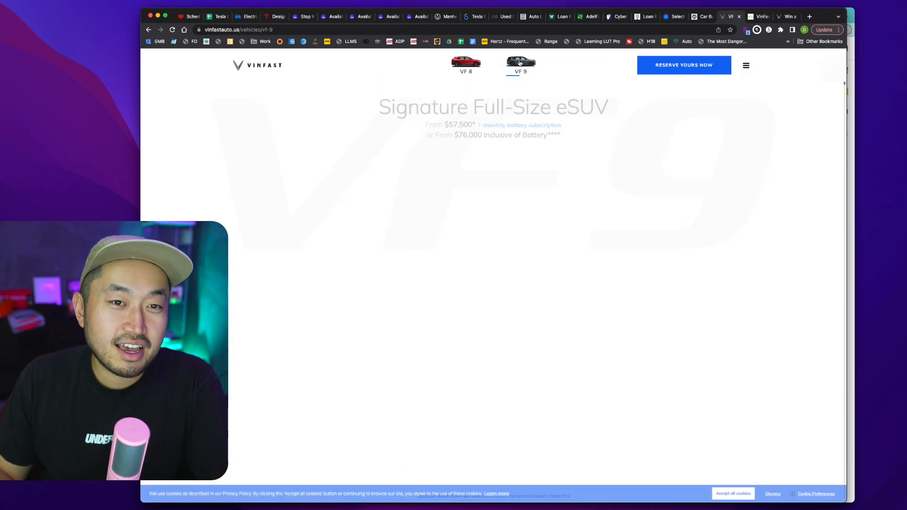
Scroll down the Win a Trip to Vietnam press release toward the official rules
{"action": "scroll", "scroll_direction": "down", "scroll_amount": 3}
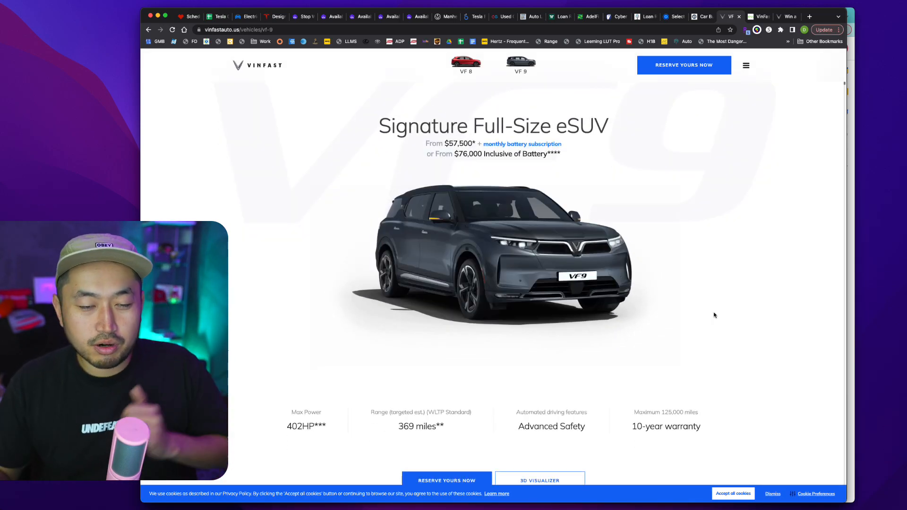
{"action": "mouse_move", "coordinate": [43, 179]}
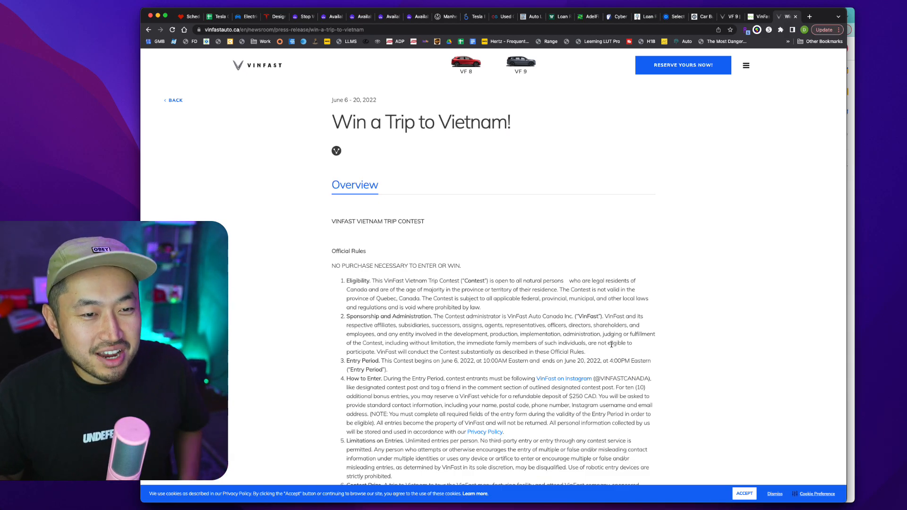
Scroll through the contest's official rules and go Back to the Canadian Newsroom
{"action": "scroll", "scroll_direction": "down", "scroll_amount": 3}
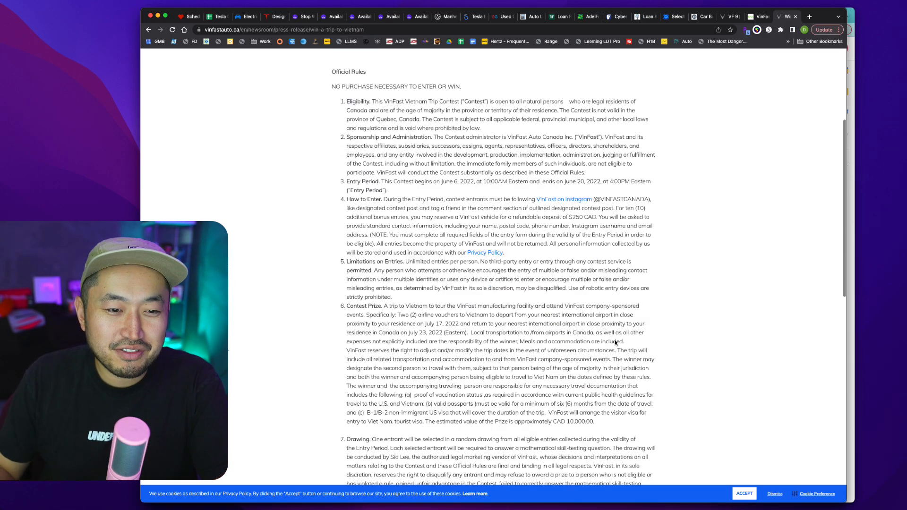
{"action": "scroll", "scroll_direction": "up", "scroll_amount": 3}
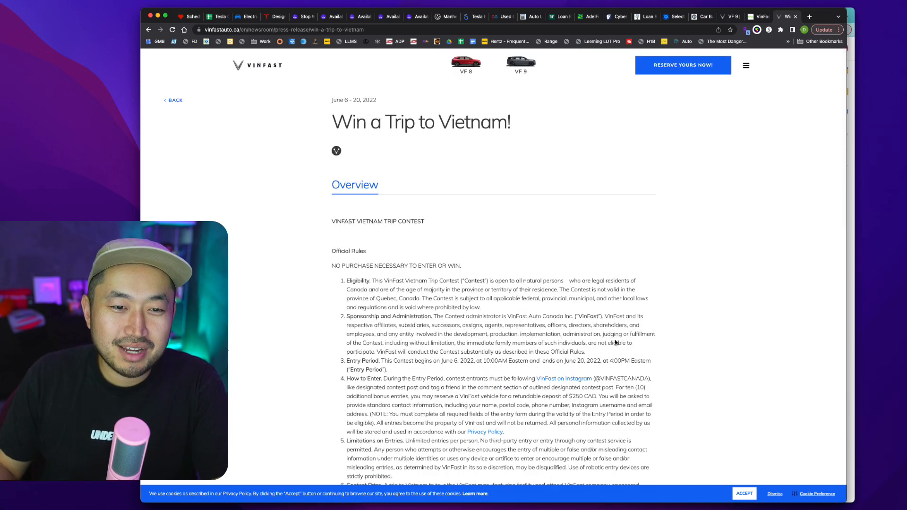
{"action": "mouse_move", "coordinate": [182, 101]}
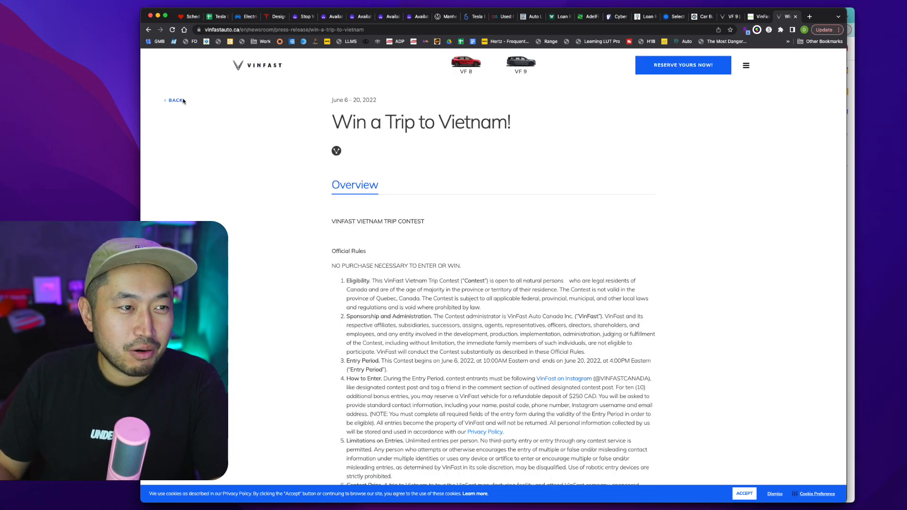
{"action": "left_click", "coordinate": [174, 100]}
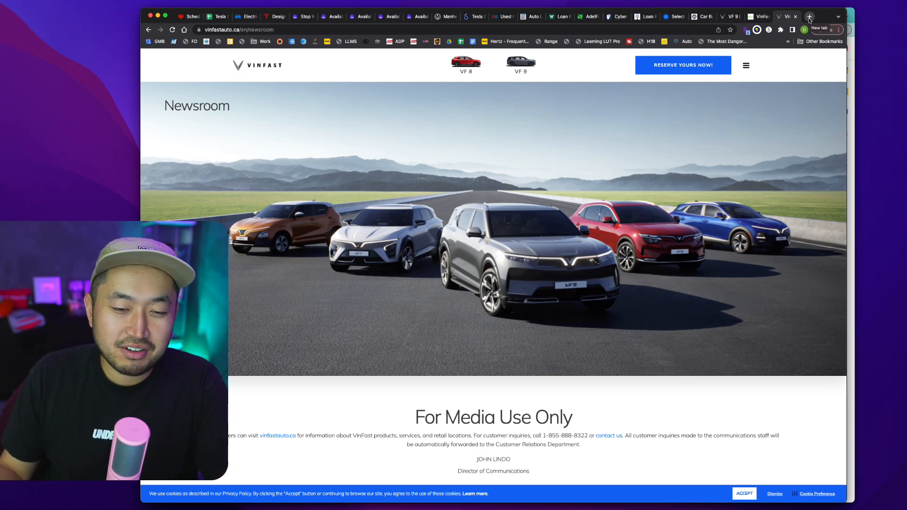
Skim the Newsroom press releases, then return to the VF 9 tab and scroll to its interior section
{"action": "scroll", "scroll_direction": "down", "scroll_amount": 3}
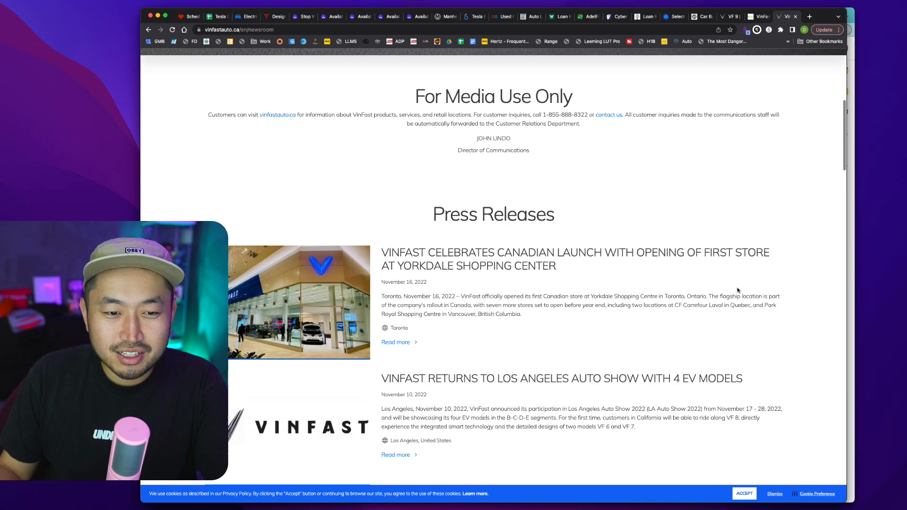
{"action": "scroll", "scroll_direction": "up", "scroll_amount": 3}
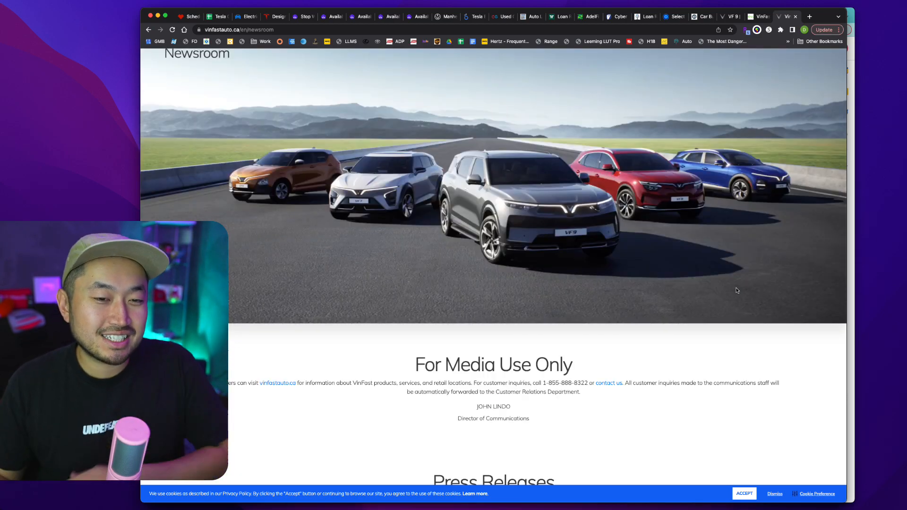
{"action": "mouse_move", "coordinate": [772, 308]}
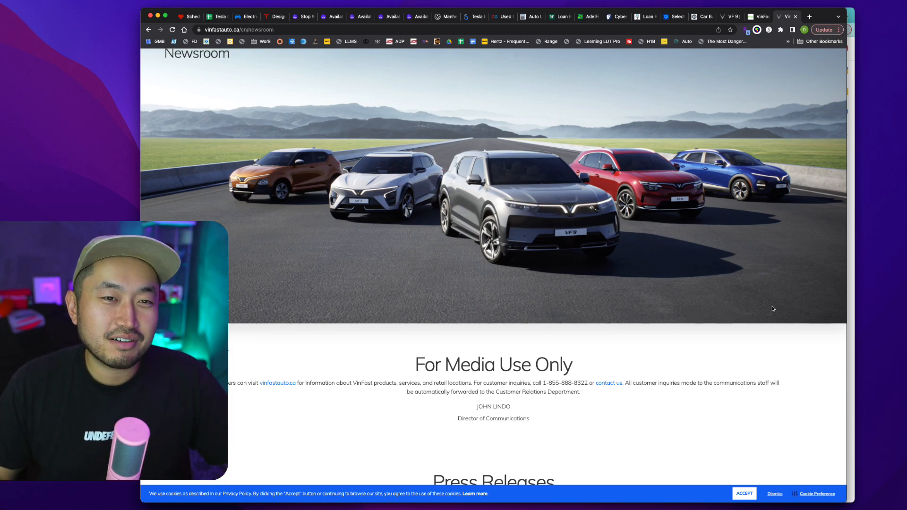
{"action": "mouse_move", "coordinate": [13, 104]}
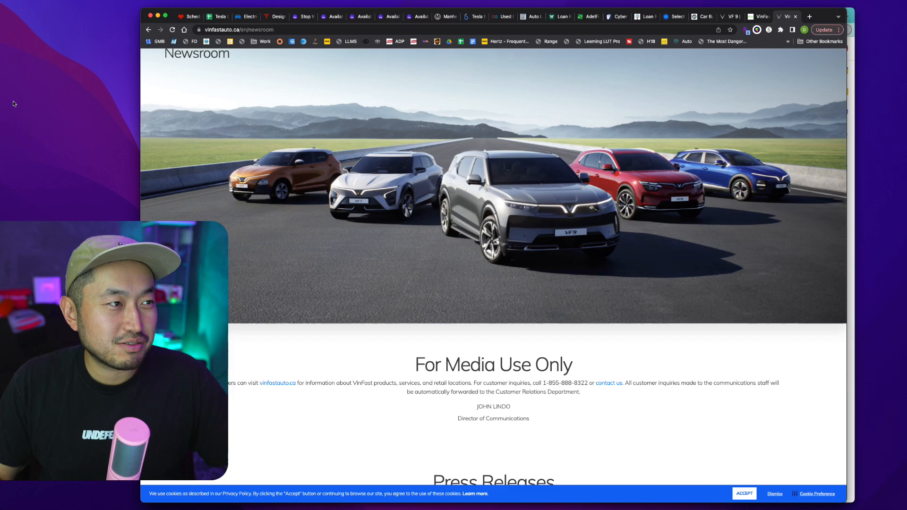
{"action": "mouse_move", "coordinate": [724, 24]}
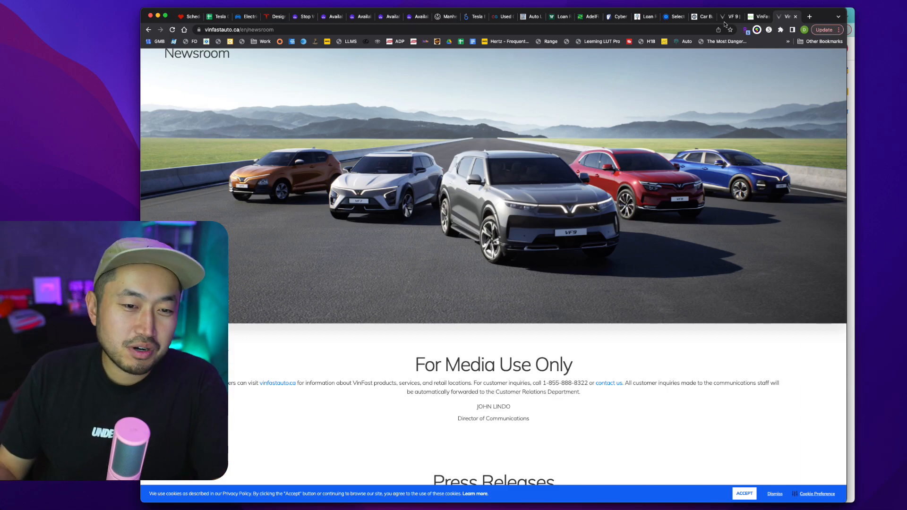
{"action": "left_click", "coordinate": [730, 16]}
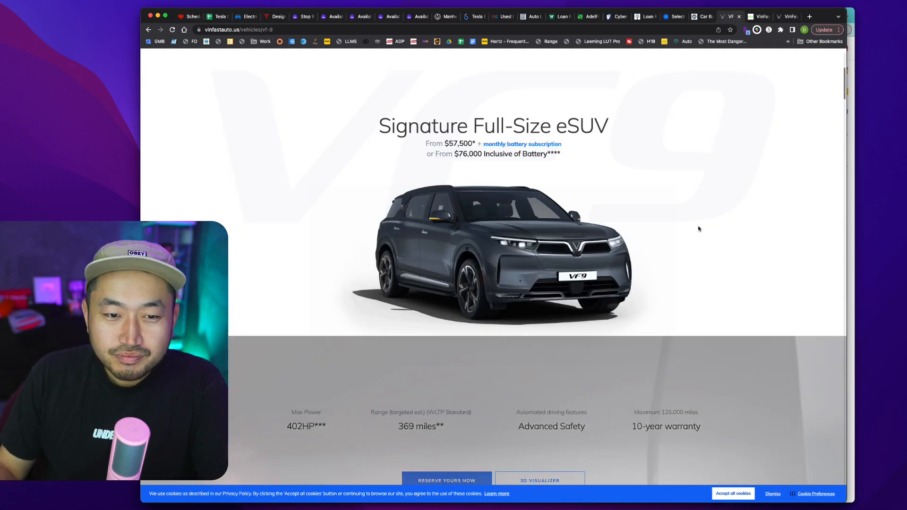
{"action": "scroll", "scroll_direction": "down", "scroll_amount": 3}
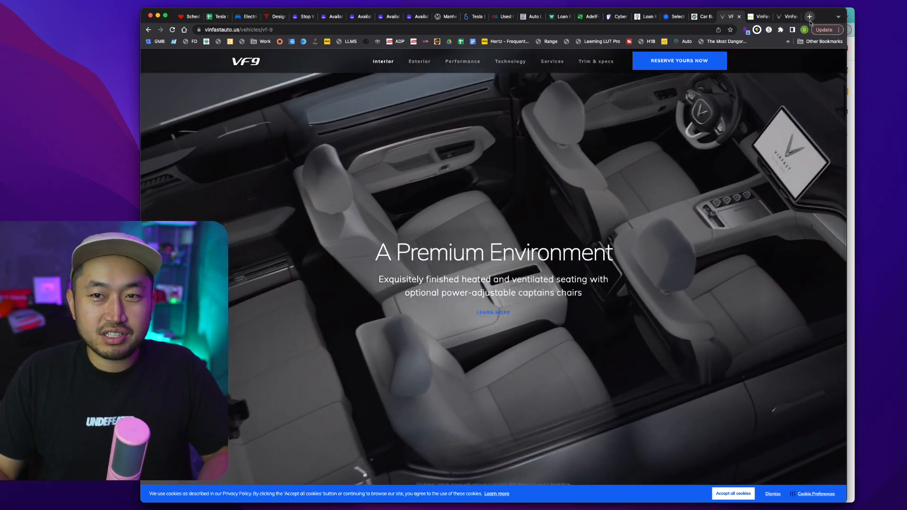
Search Google for 'vinfast delivery' and open the Reuters result on VinFast's first electric SUVs
{"action": "type", "text": "vinfast d"}
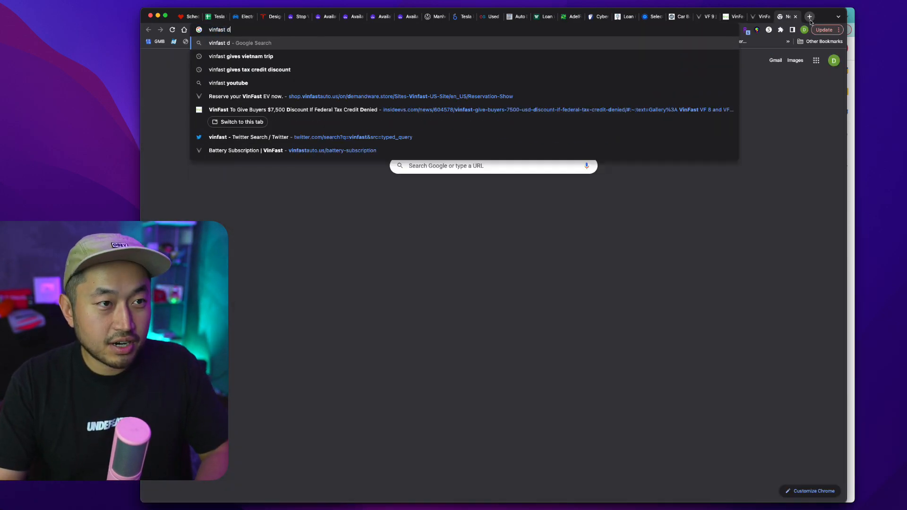
{"action": "type", "text": "eliveryi"}
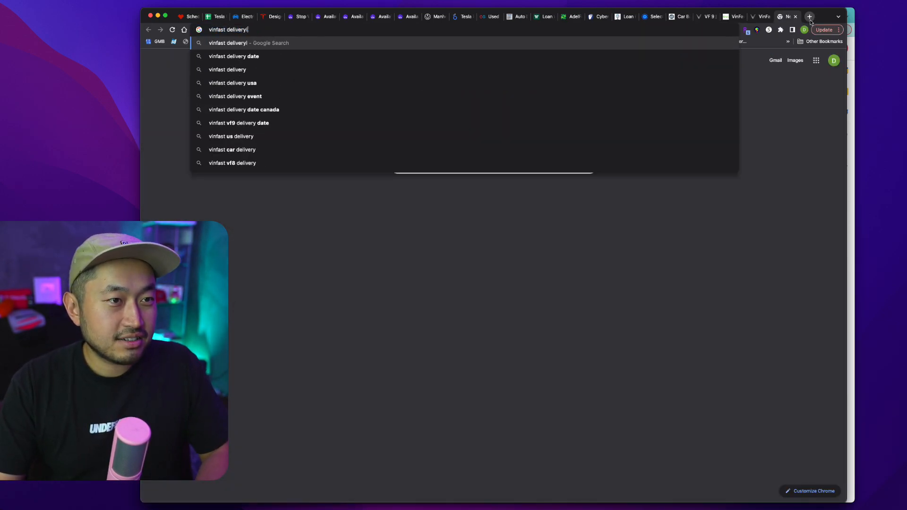
{"action": "type", "text": "ies 5000"}
{"action": "key", "text": "Return"}
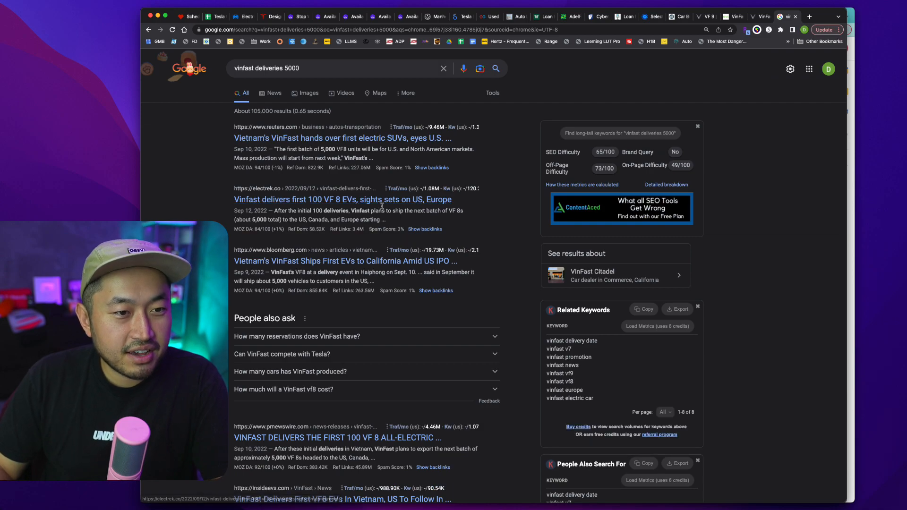
{"action": "mouse_move", "coordinate": [412, 409]}
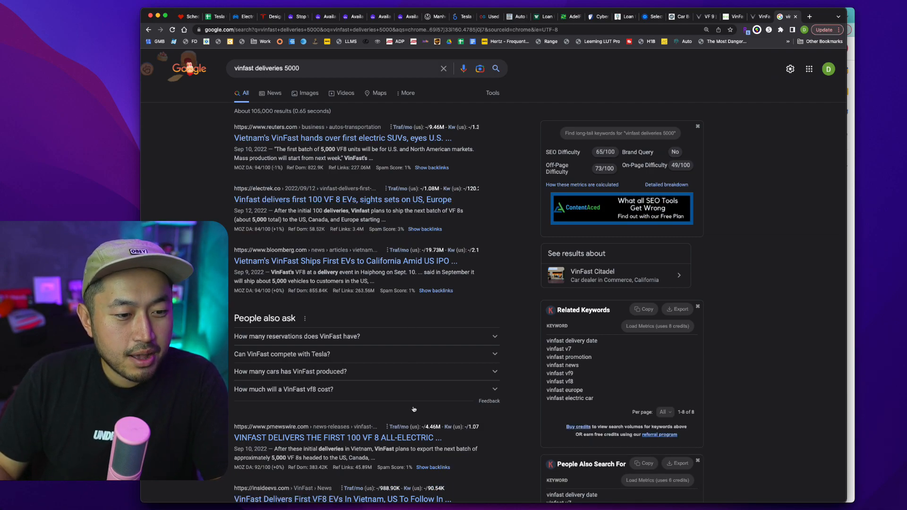
{"action": "scroll", "scroll_direction": "down", "scroll_amount": 3}
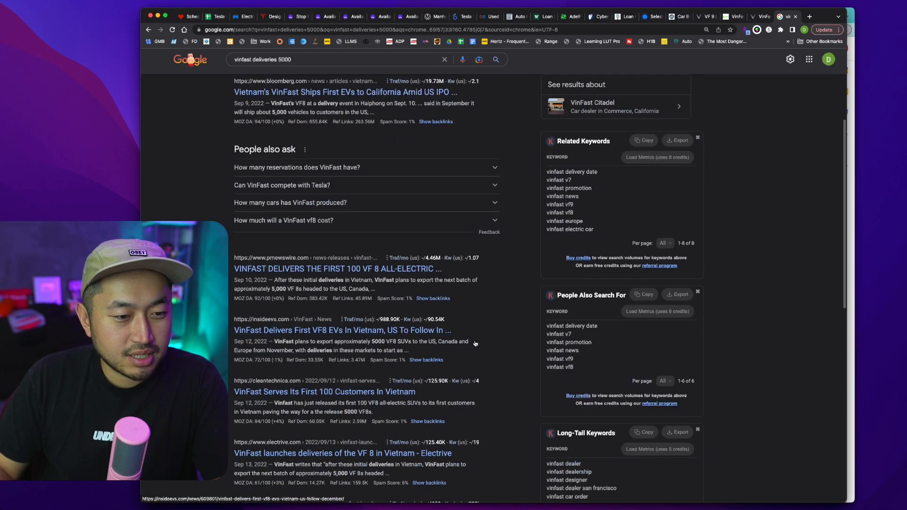
{"action": "scroll", "scroll_direction": "up", "scroll_amount": 3}
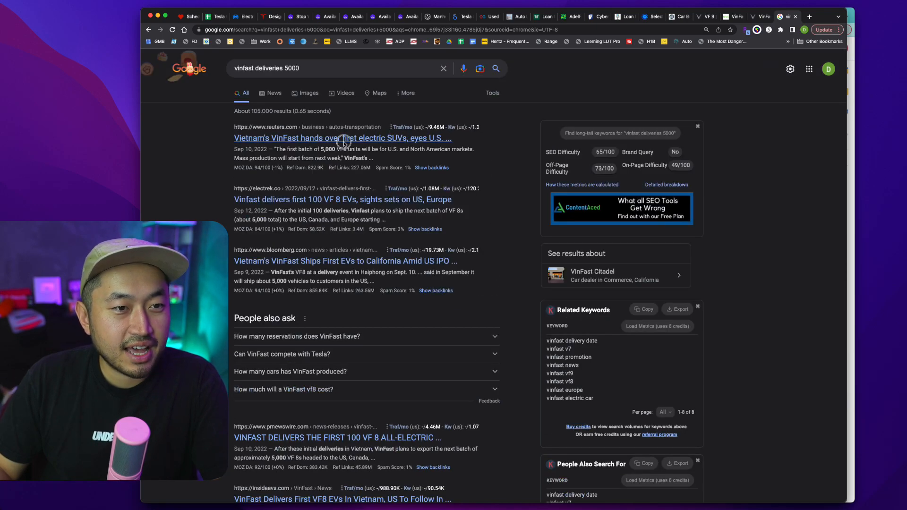
{"action": "left_click", "coordinate": [342, 138]}
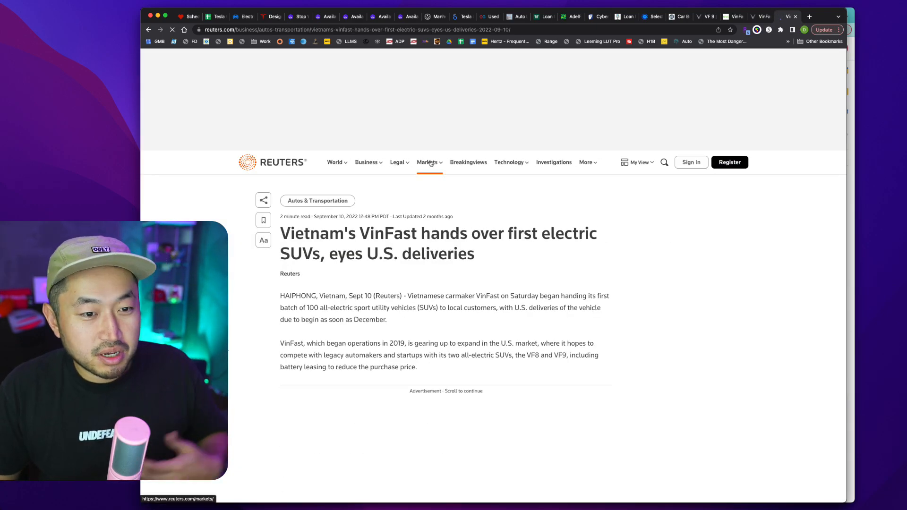
{"action": "mouse_move", "coordinate": [618, 396]}
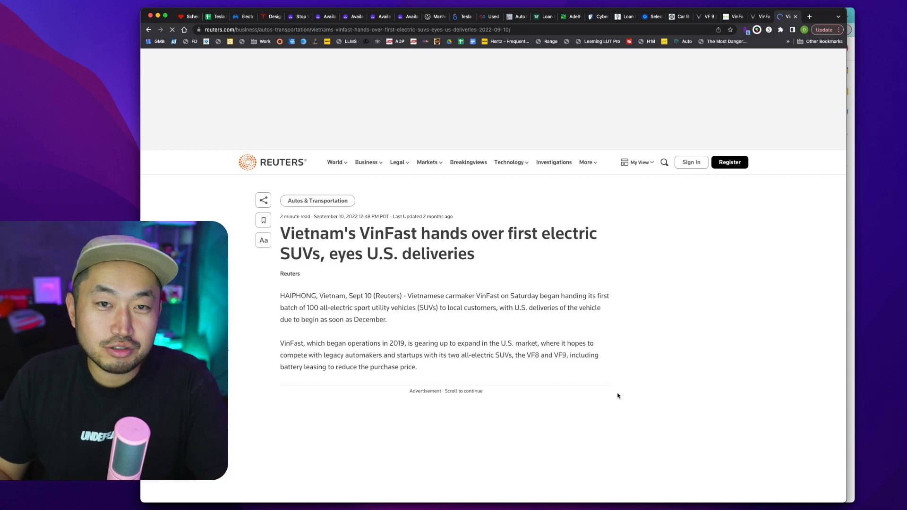
Scroll through the Reuters article down to the 5,000 VF8 units quote
{"action": "scroll", "scroll_direction": "down", "scroll_amount": 3}
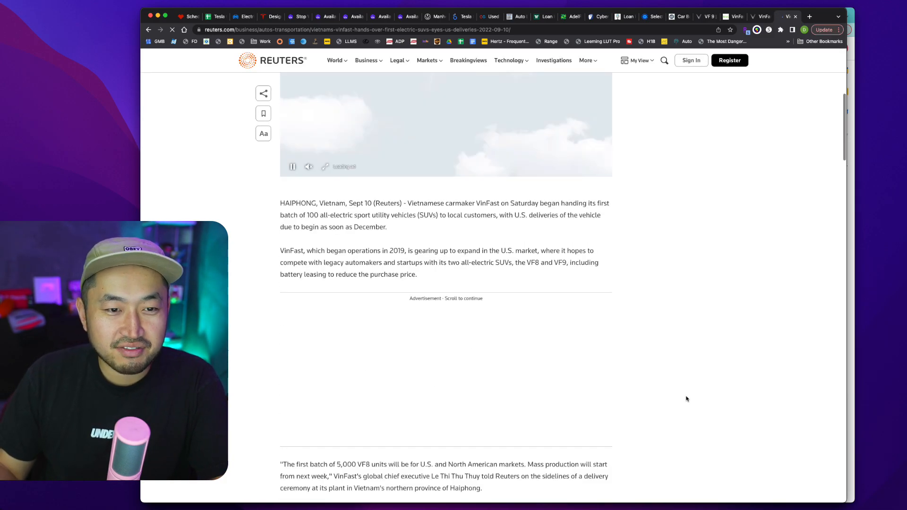
{"action": "scroll", "scroll_direction": "down", "scroll_amount": 3}
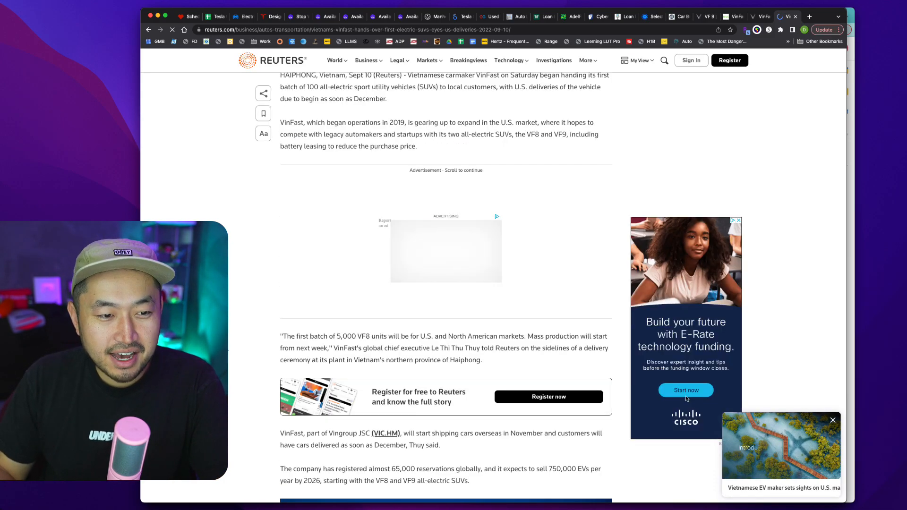
{"action": "scroll", "scroll_direction": "up", "scroll_amount": 3}
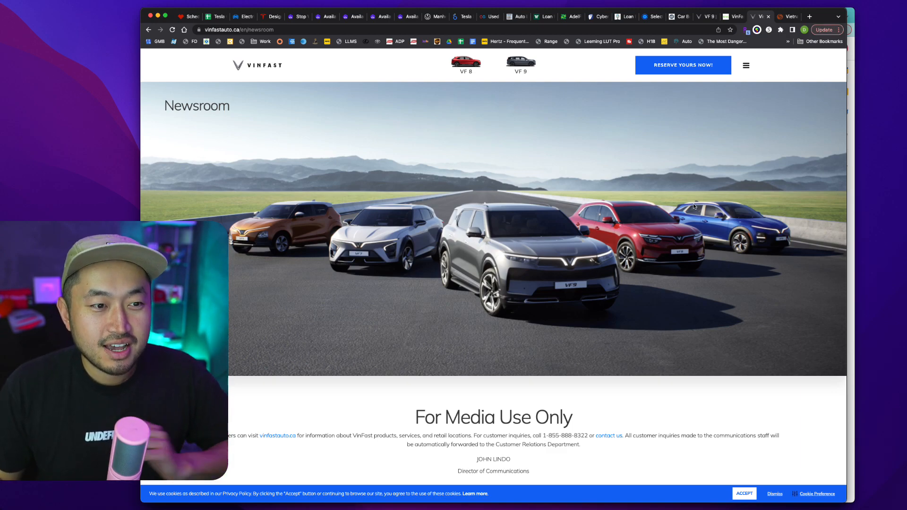
{"action": "mouse_move", "coordinate": [600, 268]}
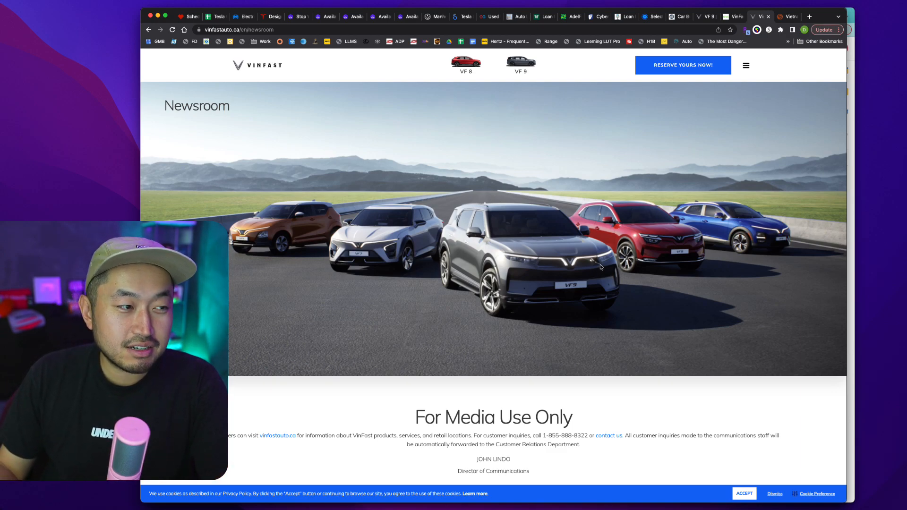